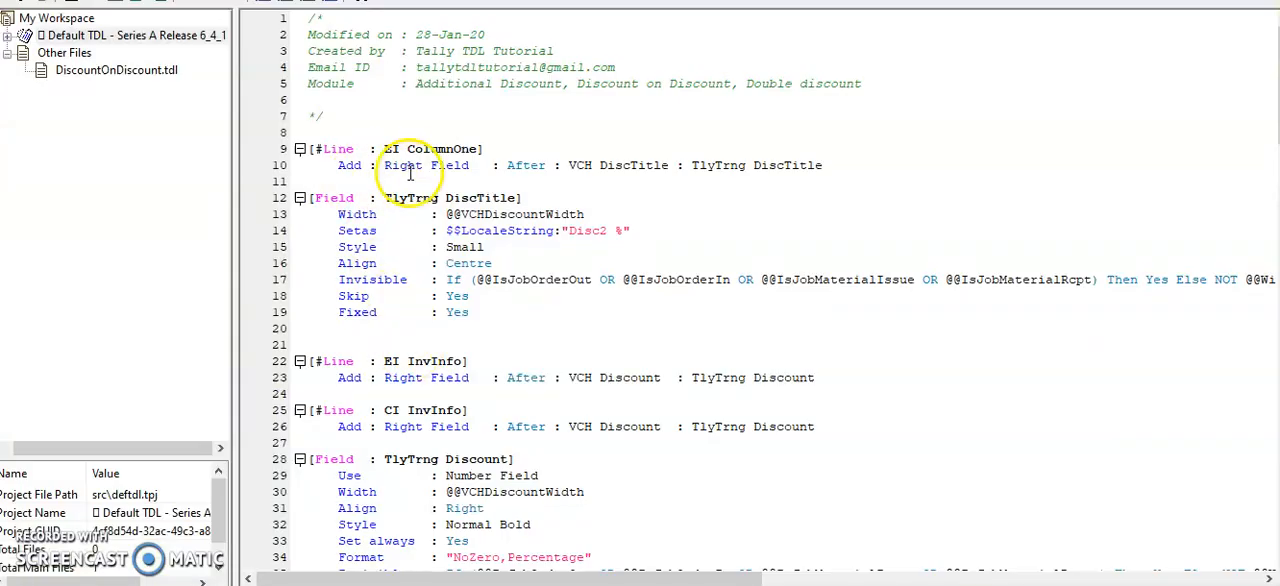
{"action": "mouse_move", "coordinate": [618, 165]}
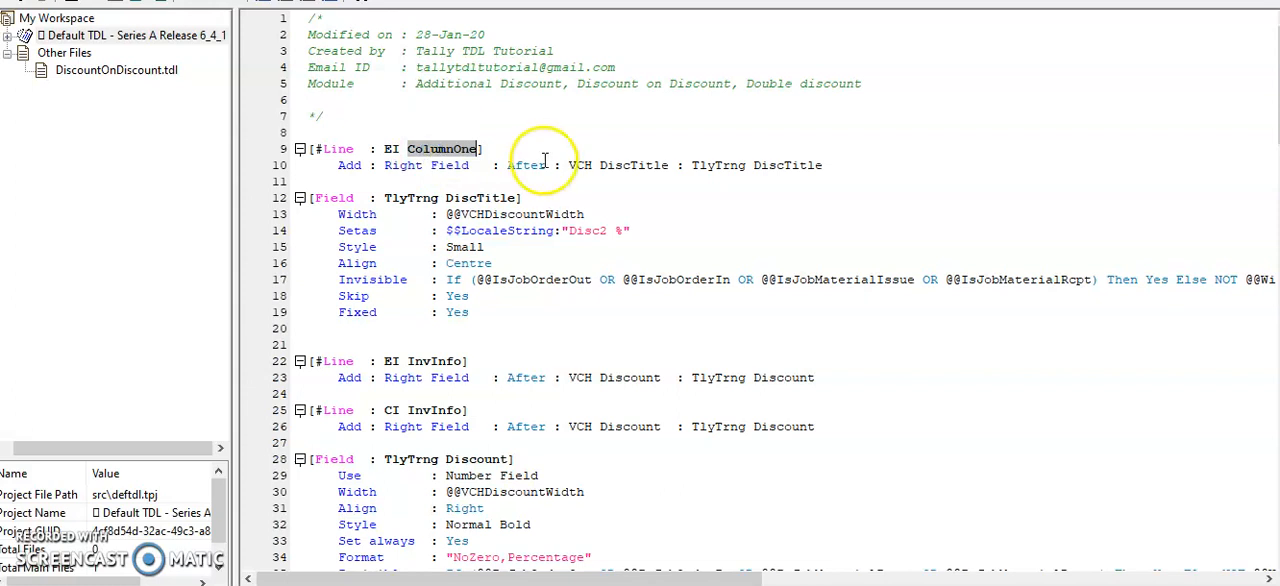
{"action": "mouse_move", "coordinate": [600, 292]}
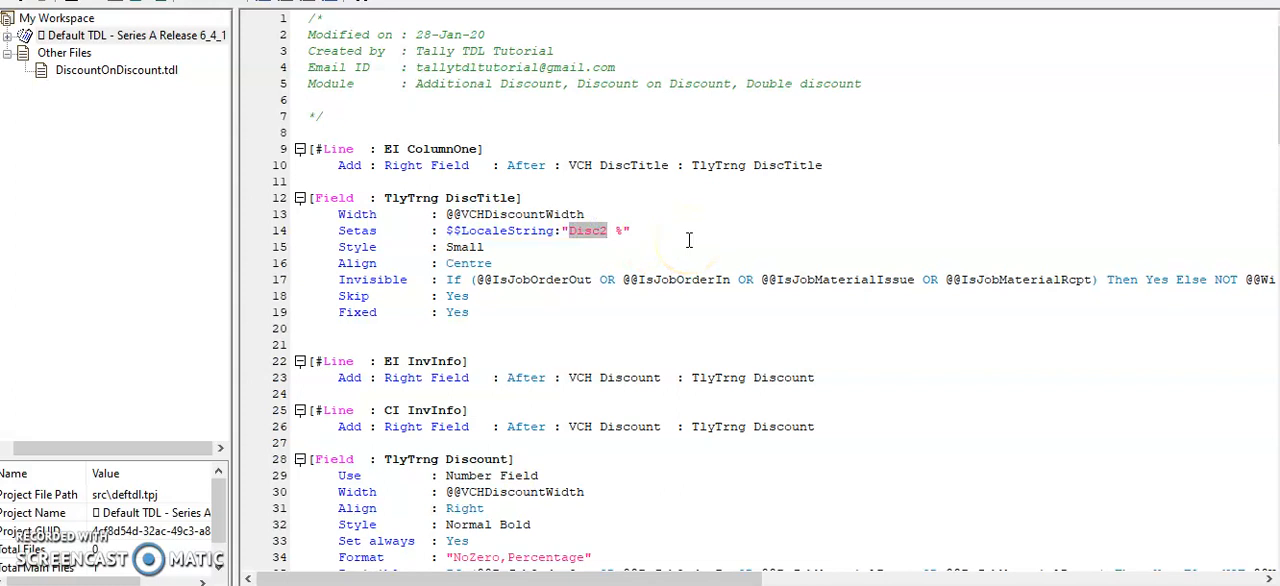
Go to the TlyTrng Discount field definition and highlight its TlyTrngDiscount storage name
{"action": "scroll", "scroll_direction": "down", "scroll_amount": 3}
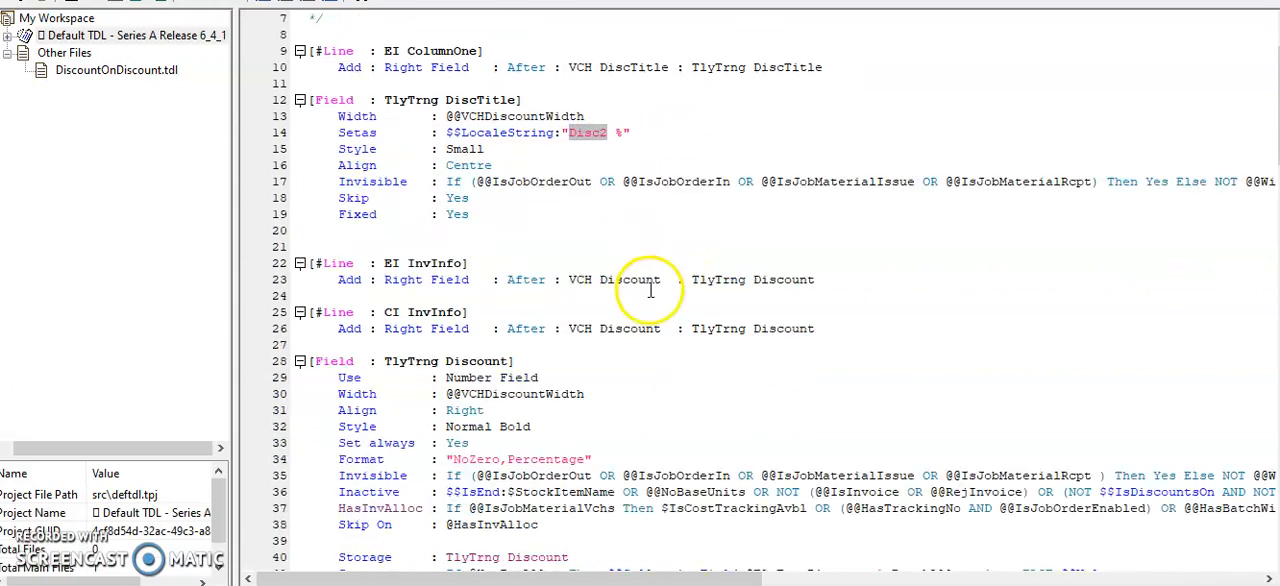
{"action": "scroll", "scroll_direction": "down", "scroll_amount": 3}
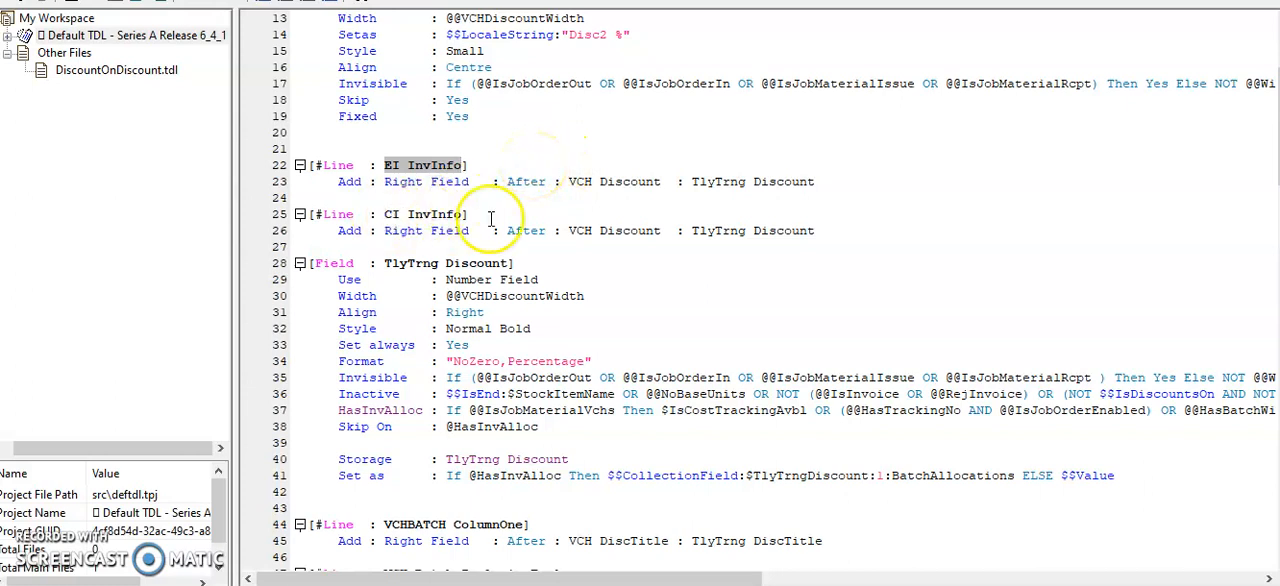
{"action": "scroll", "scroll_direction": "down", "scroll_amount": 3}
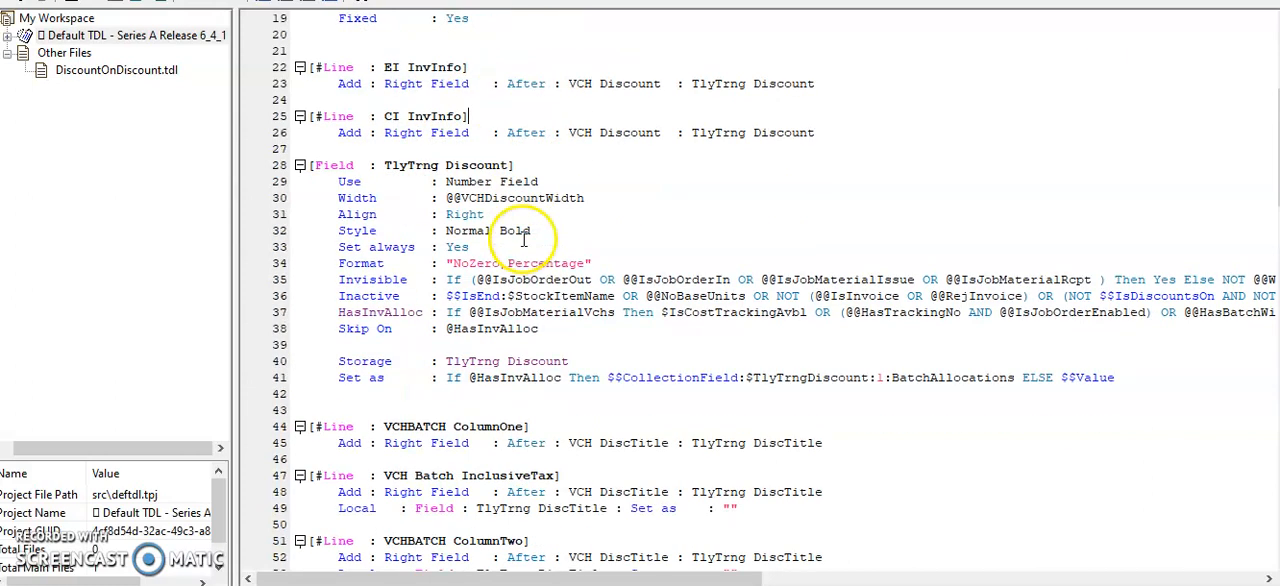
{"action": "scroll", "scroll_direction": "up", "scroll_amount": 3}
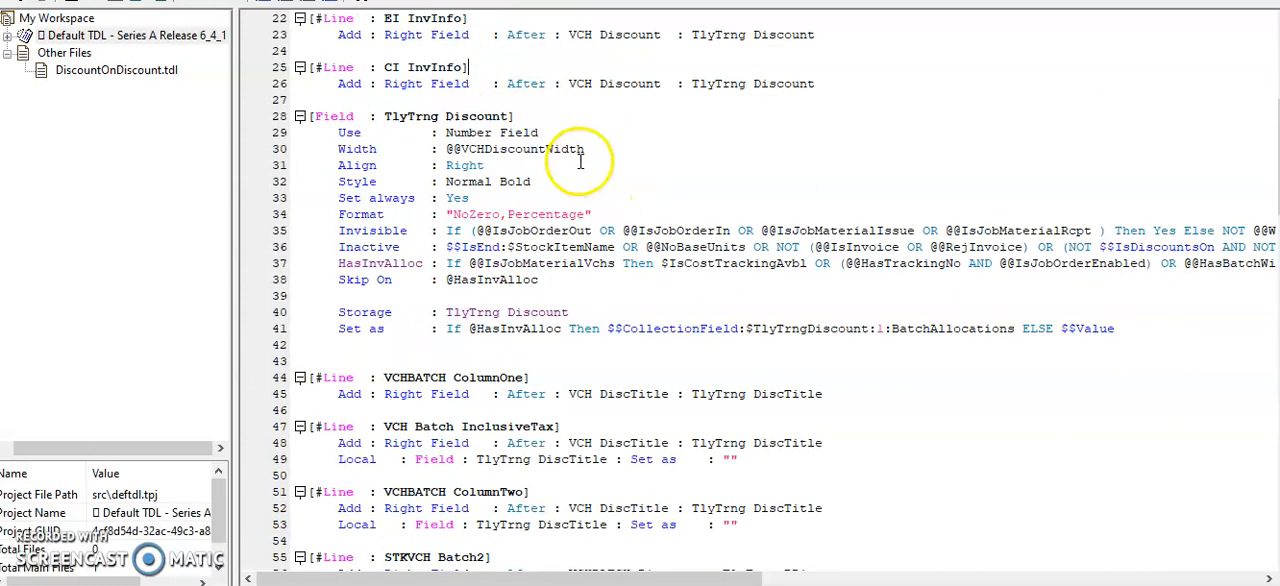
{"action": "mouse_move", "coordinate": [752, 83]}
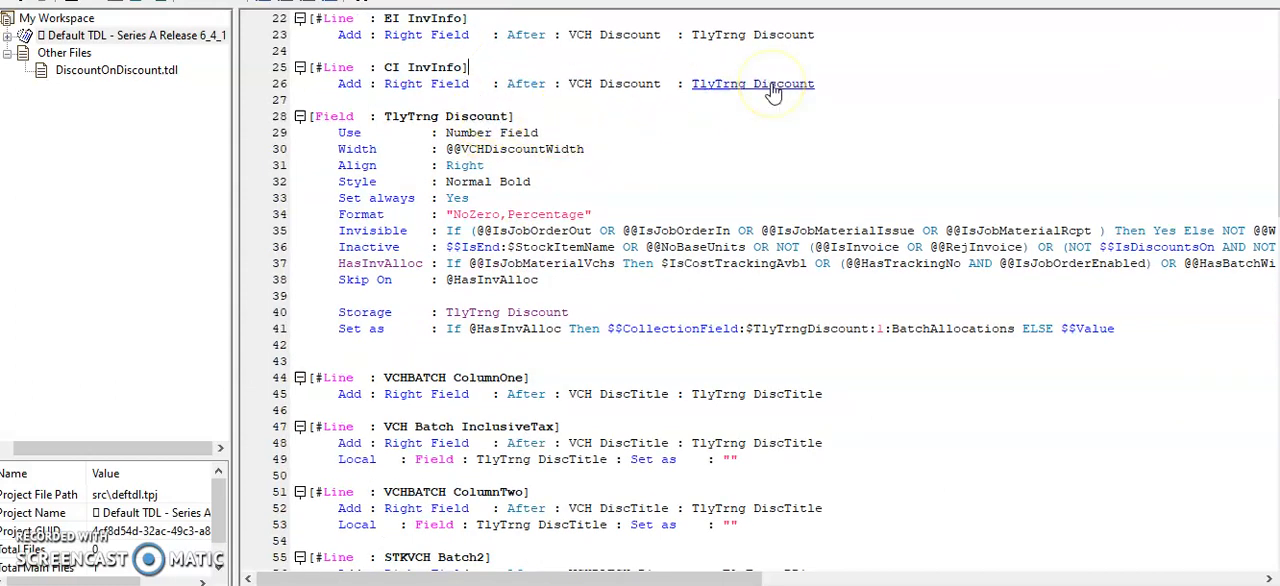
{"action": "left_click", "coordinate": [752, 83]}
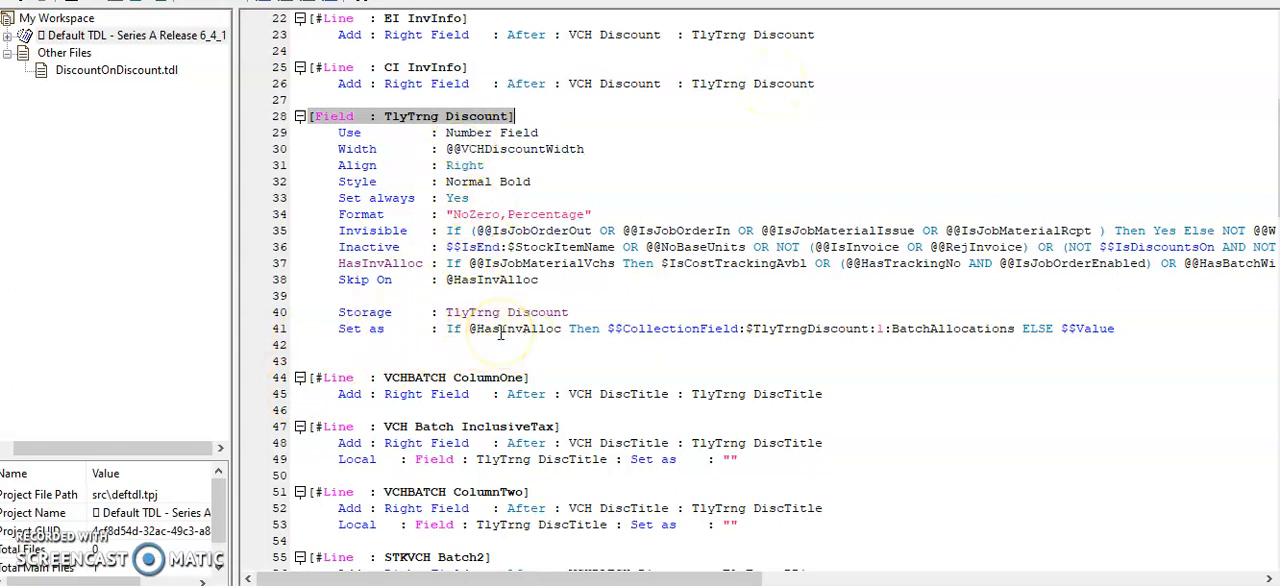
{"action": "mouse_move", "coordinate": [952, 328]}
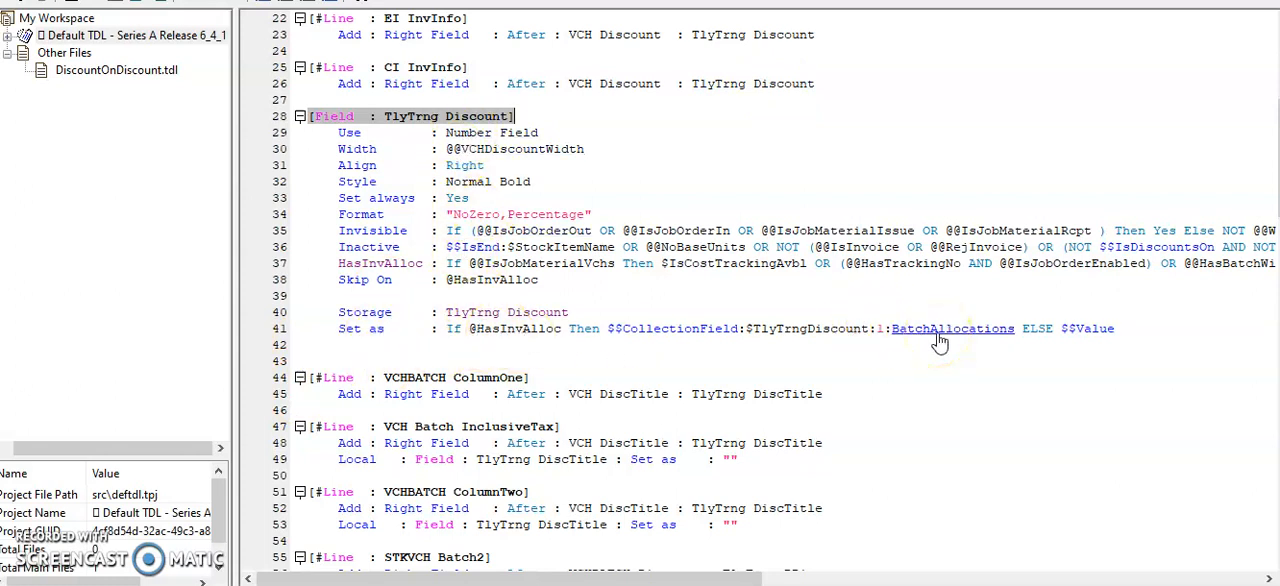
{"action": "double_click", "coordinate": [810, 328]}
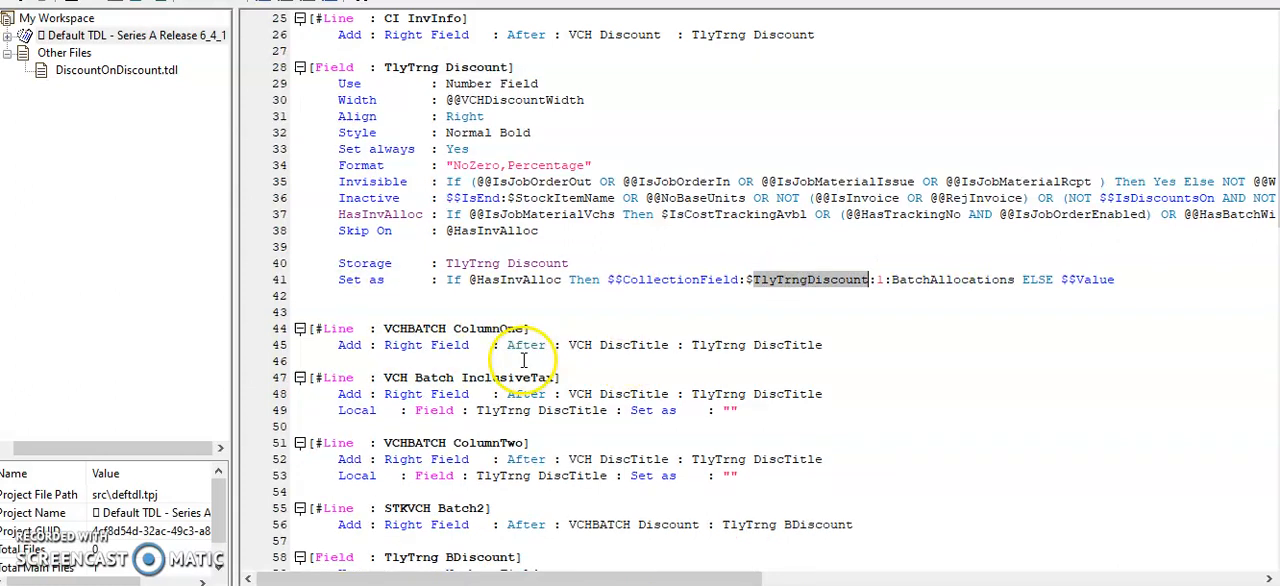
Review the VCH Value field and its ResetVal attribute in the print-out code
{"action": "scroll", "scroll_direction": "down", "scroll_amount": 3}
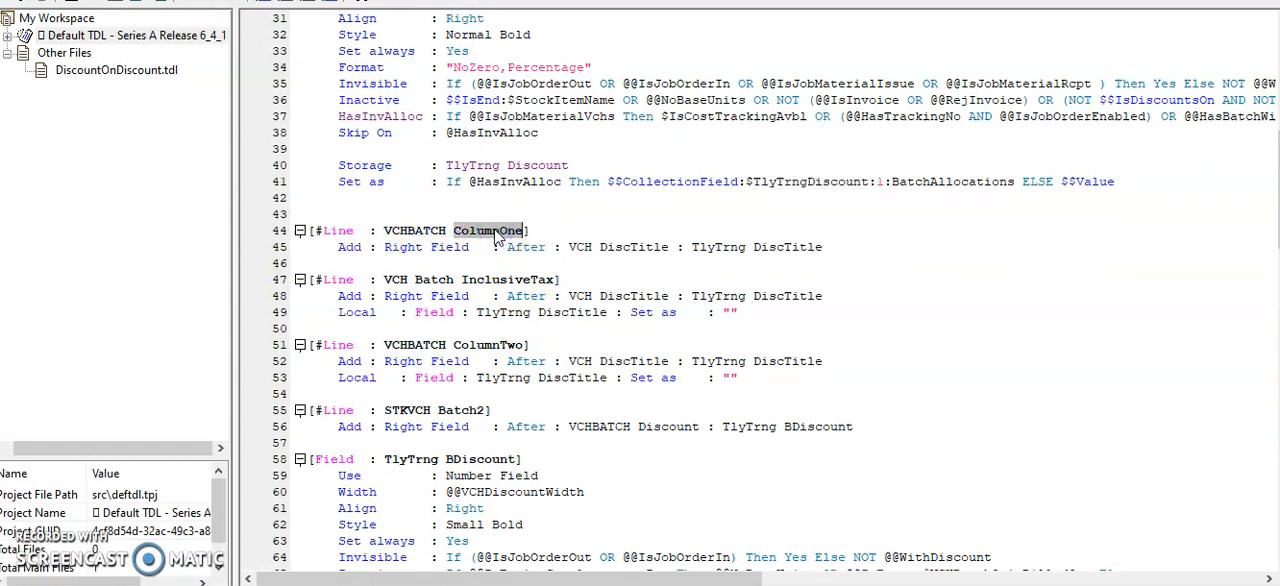
{"action": "scroll", "scroll_direction": "down", "scroll_amount": 3}
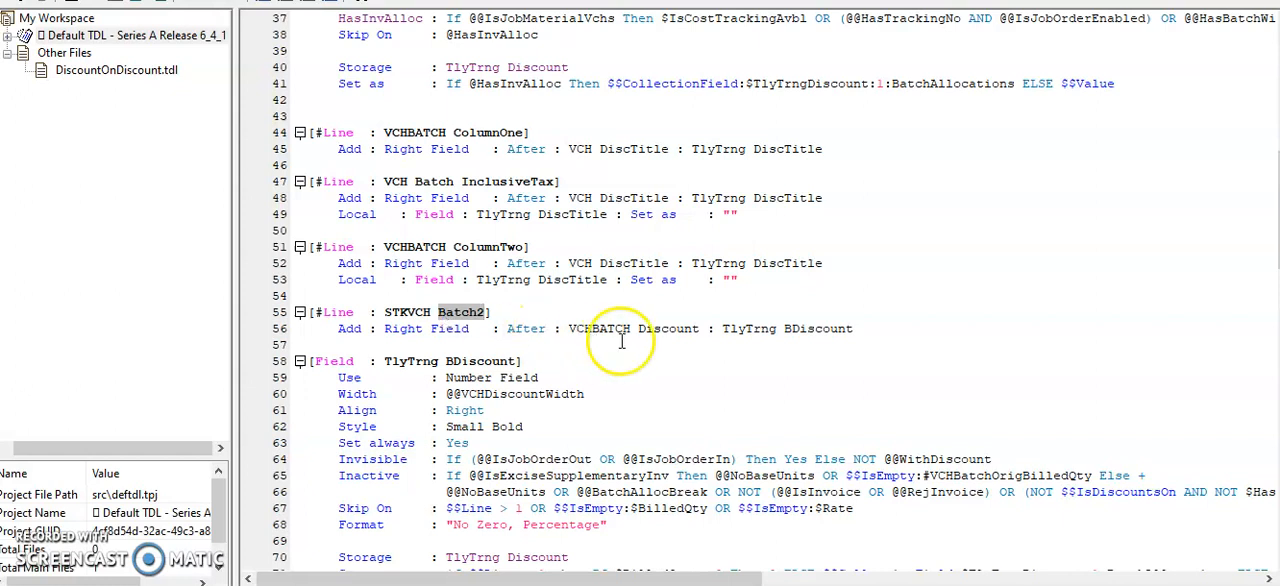
{"action": "scroll", "scroll_direction": "down", "scroll_amount": 3}
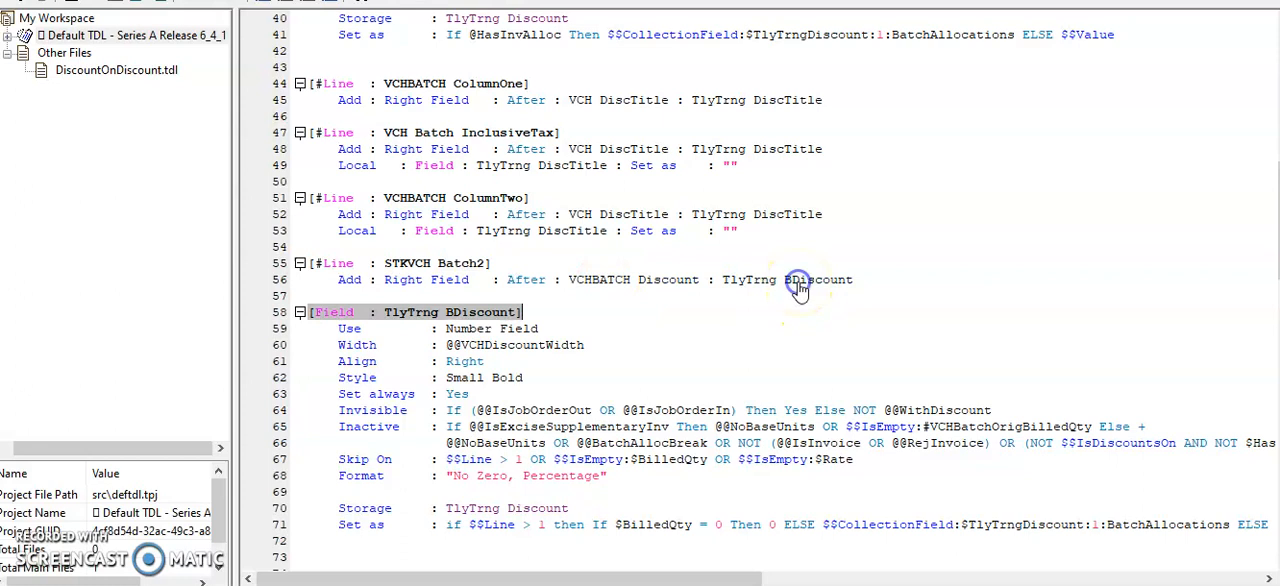
{"action": "scroll", "scroll_direction": "down", "scroll_amount": 3}
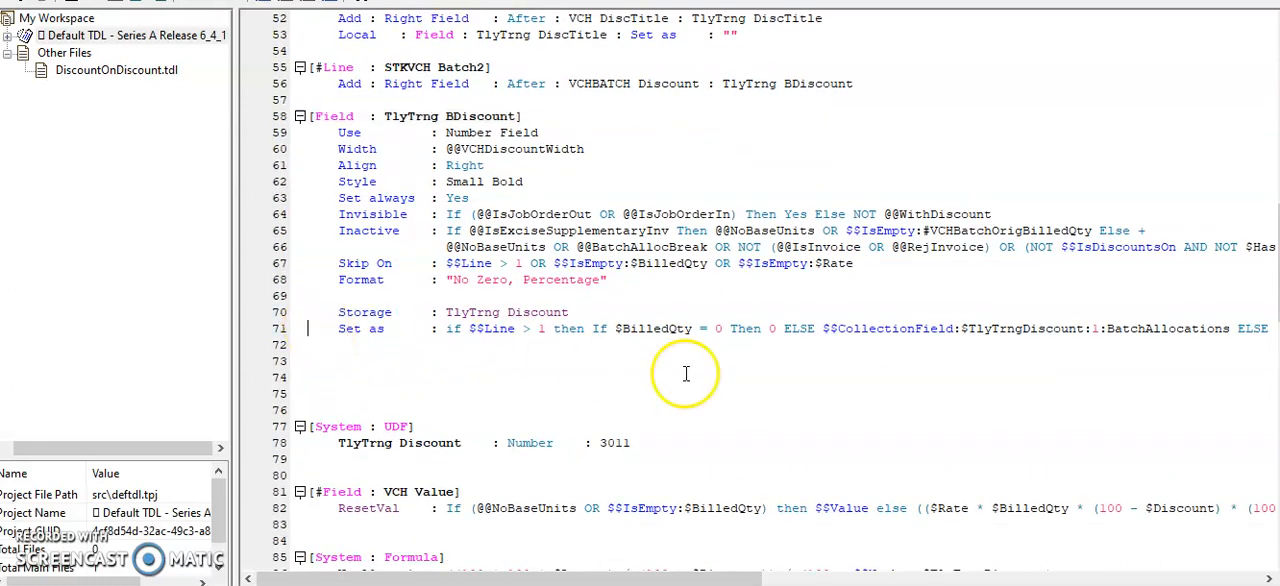
{"action": "mouse_move", "coordinate": [532, 350]}
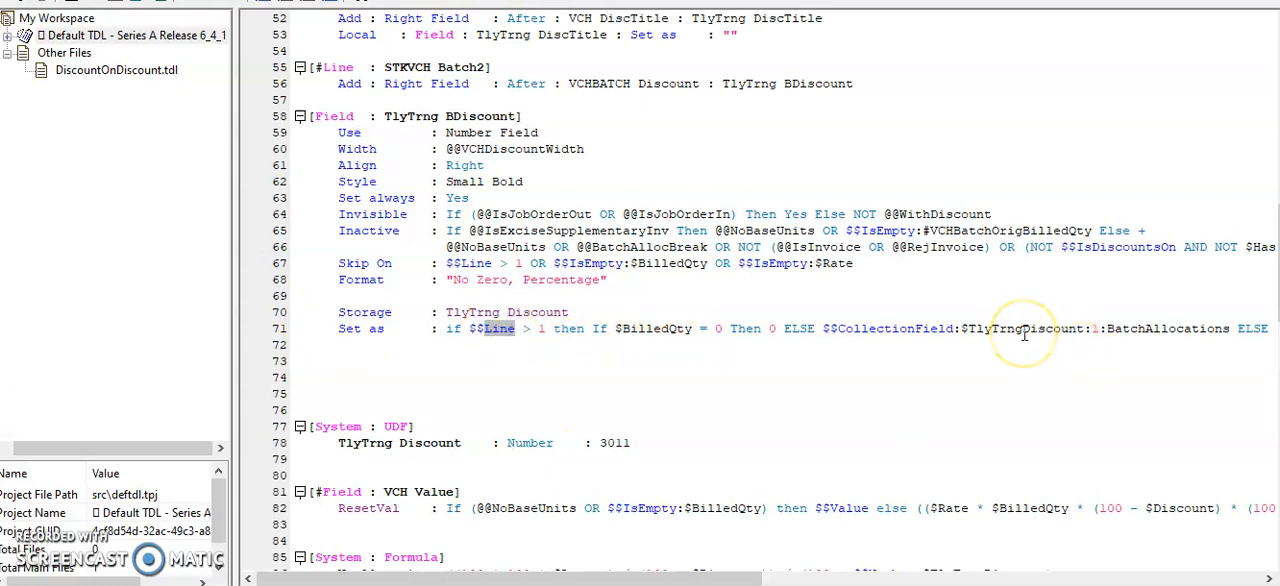
{"action": "mouse_move", "coordinate": [1024, 335]}
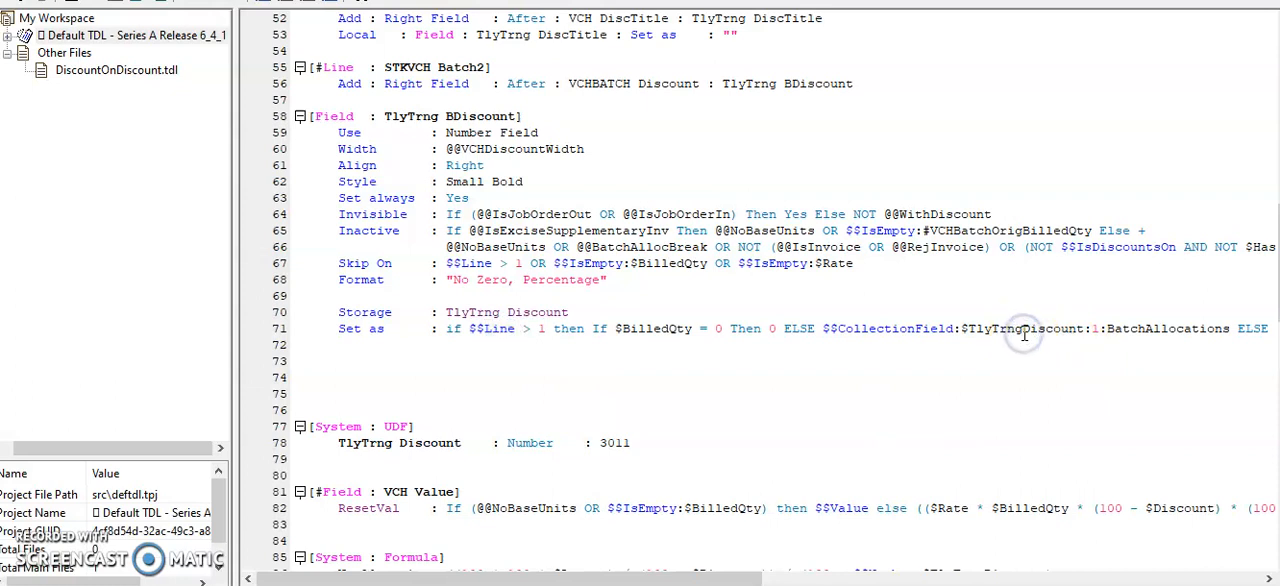
{"action": "scroll", "scroll_direction": "down", "scroll_amount": 3}
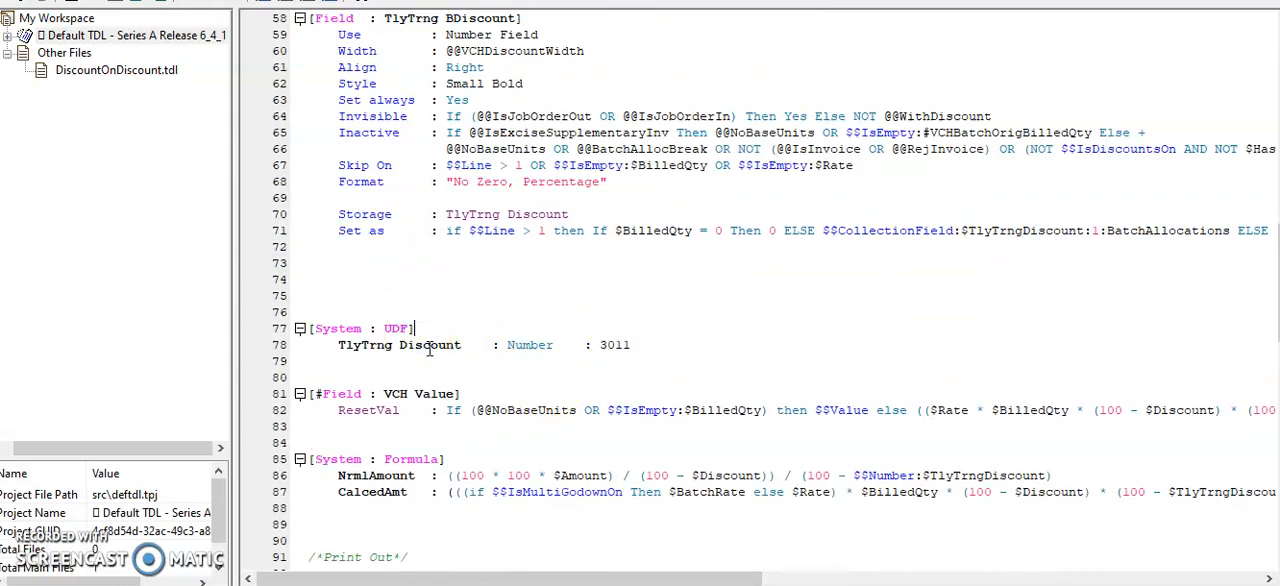
{"action": "scroll", "scroll_direction": "down", "scroll_amount": 3}
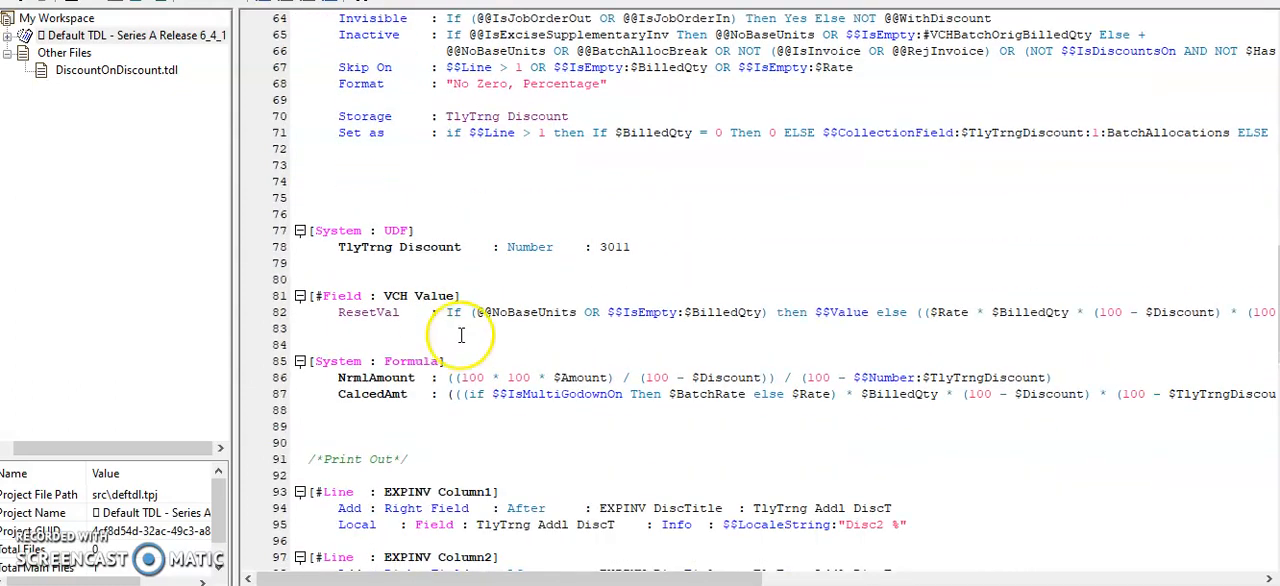
{"action": "double_click", "coordinate": [432, 296]}
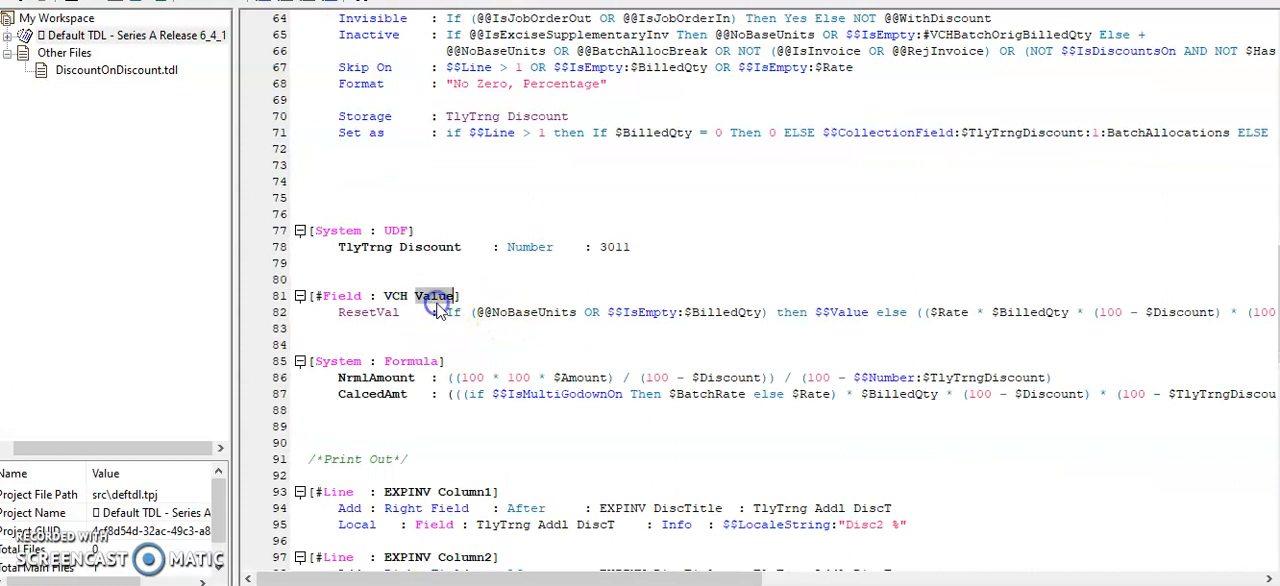
{"action": "double_click", "coordinate": [367, 312]}
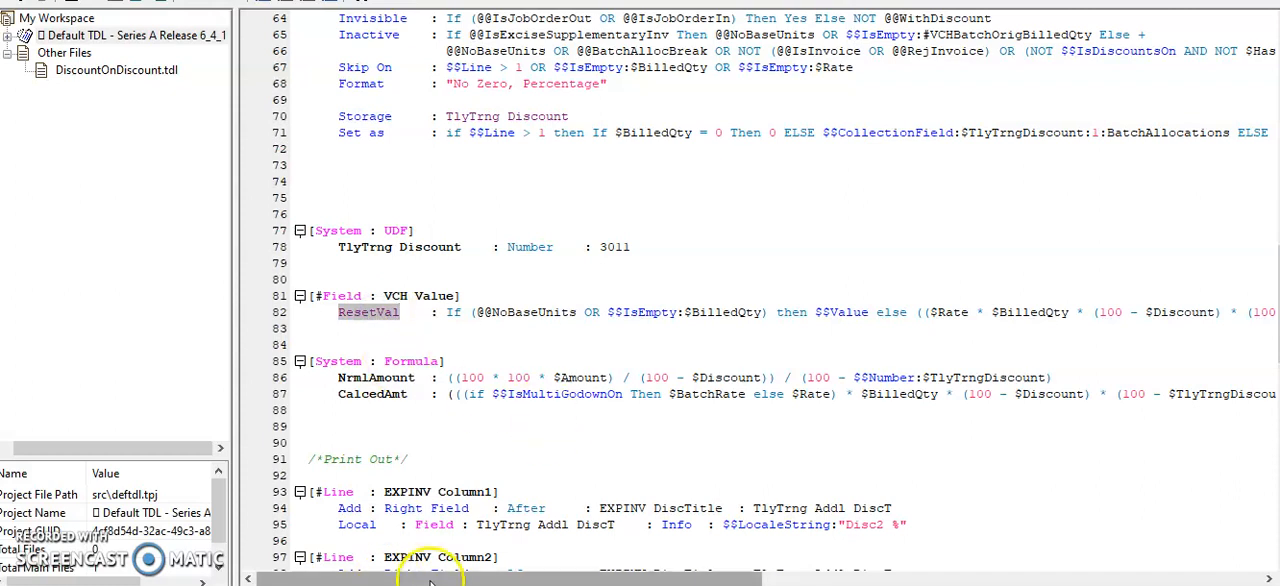
Examine the NrmlAmount formula and the TlyTrngDiscount variable it uses
{"action": "scroll", "scroll_direction": "right", "scroll_amount": 3}
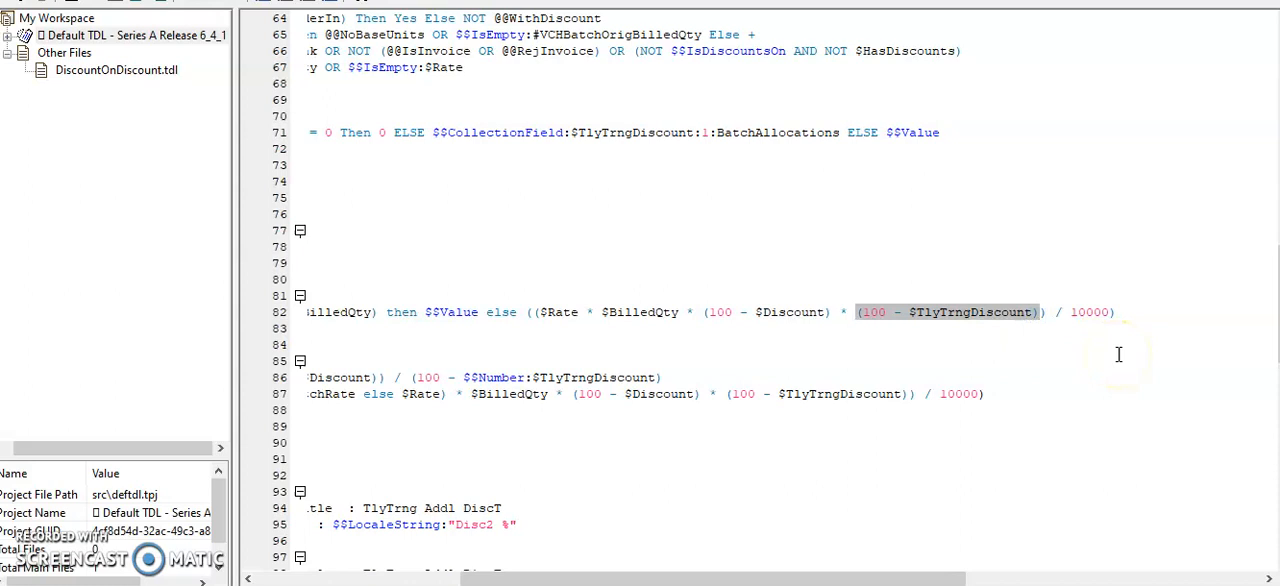
{"action": "scroll", "scroll_direction": "left", "scroll_amount": 3}
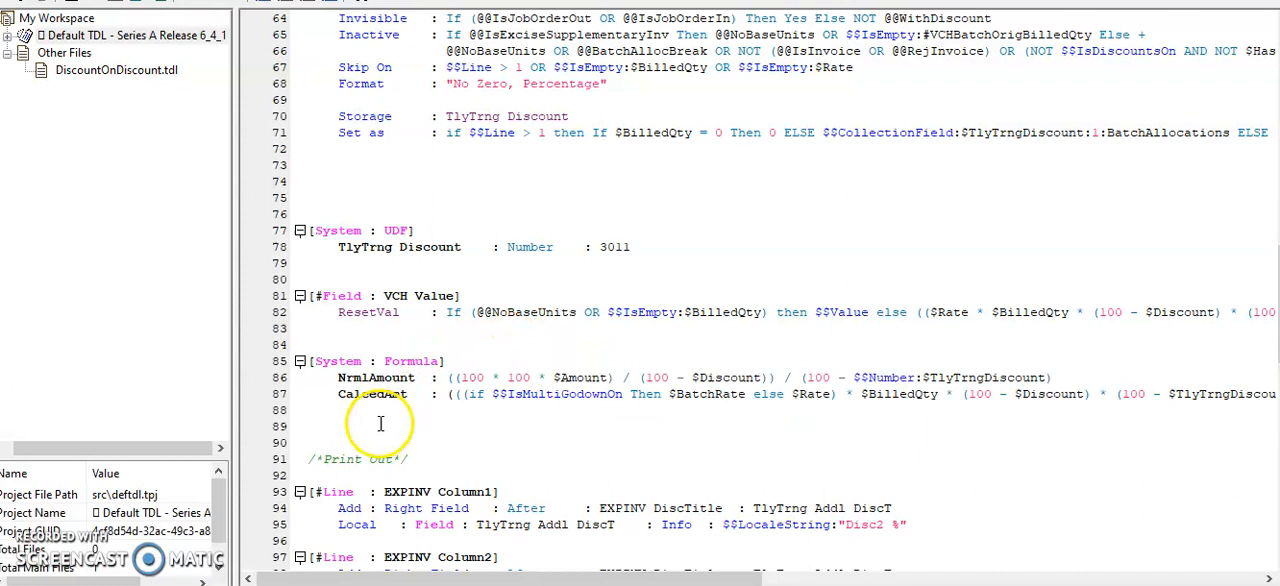
{"action": "double_click", "coordinate": [376, 377]}
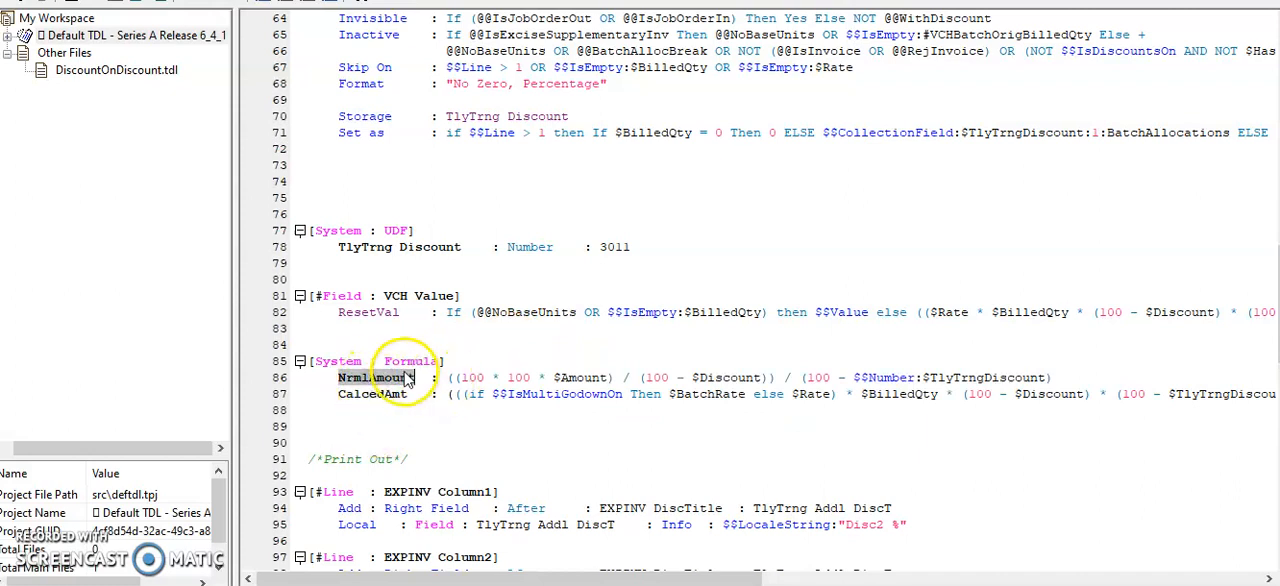
{"action": "mouse_move", "coordinate": [505, 393]}
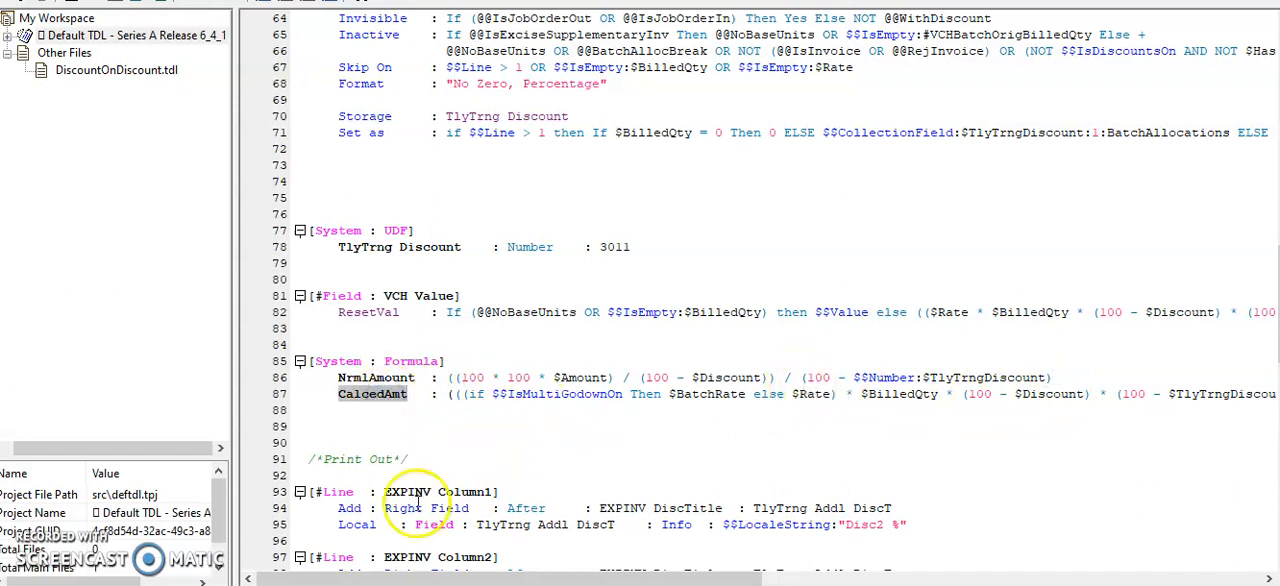
{"action": "scroll", "scroll_direction": "right", "scroll_amount": 3}
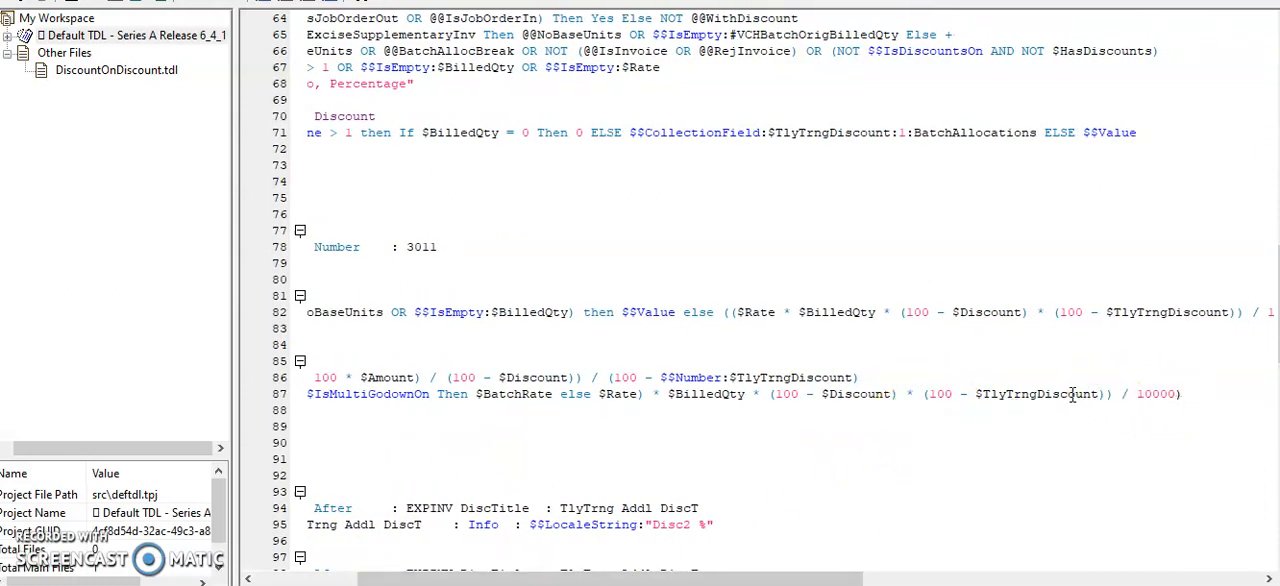
{"action": "double_click", "coordinate": [1040, 393]}
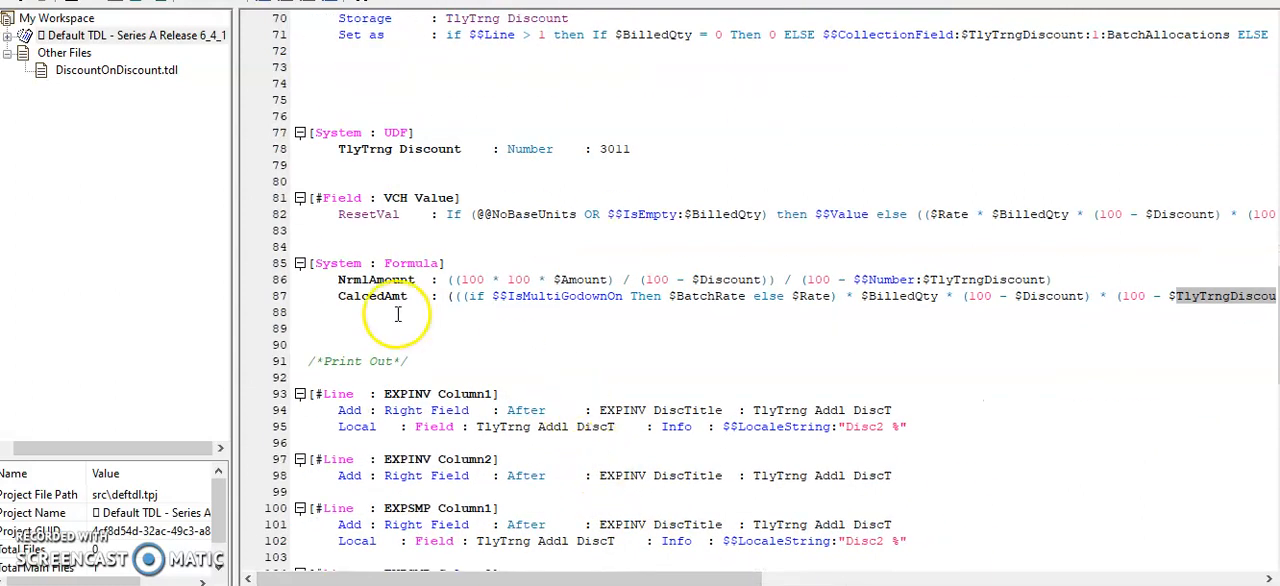
Finish reviewing the code and run the project, opening the Discount on Discount company
{"action": "scroll", "scroll_direction": "down", "scroll_amount": 3}
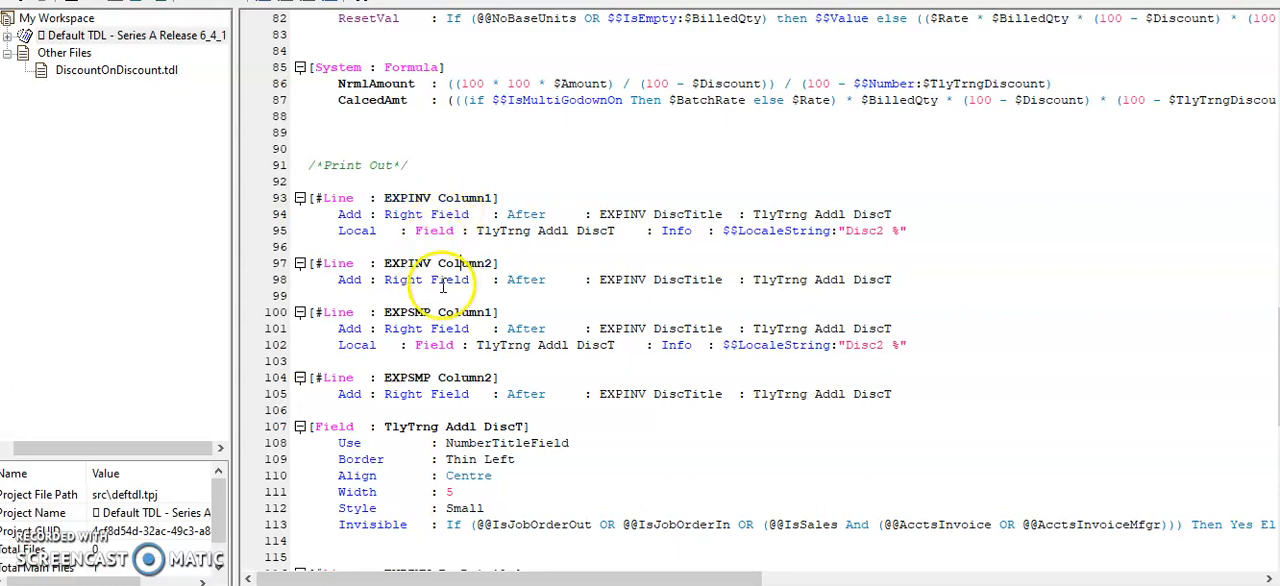
{"action": "mouse_move", "coordinate": [465, 345]}
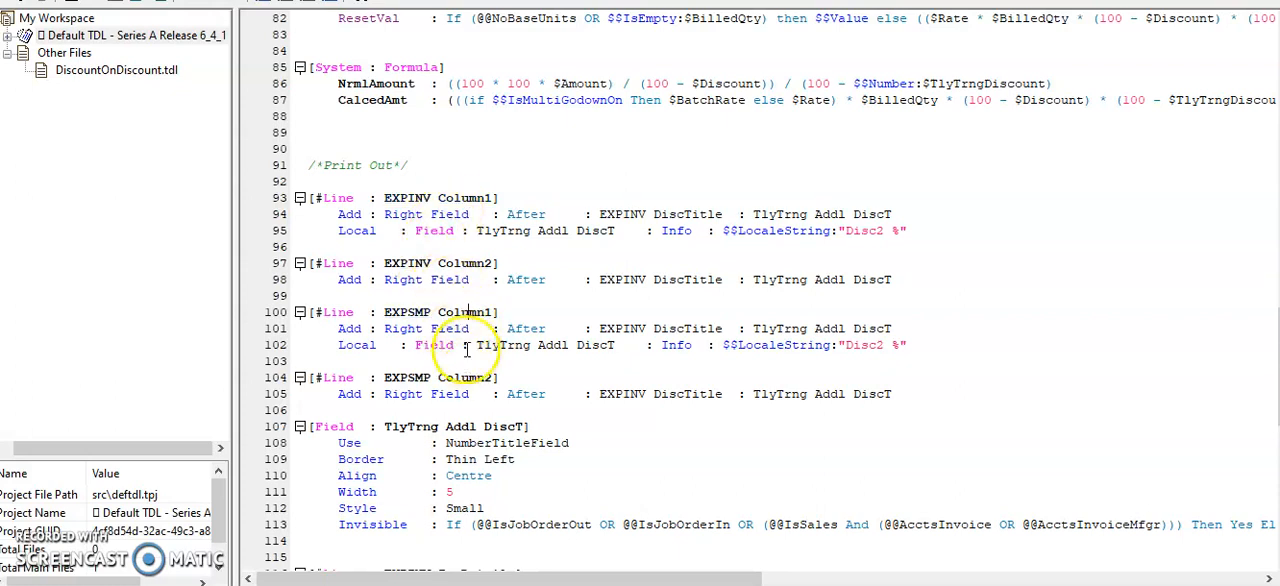
{"action": "scroll", "scroll_direction": "down", "scroll_amount": 3}
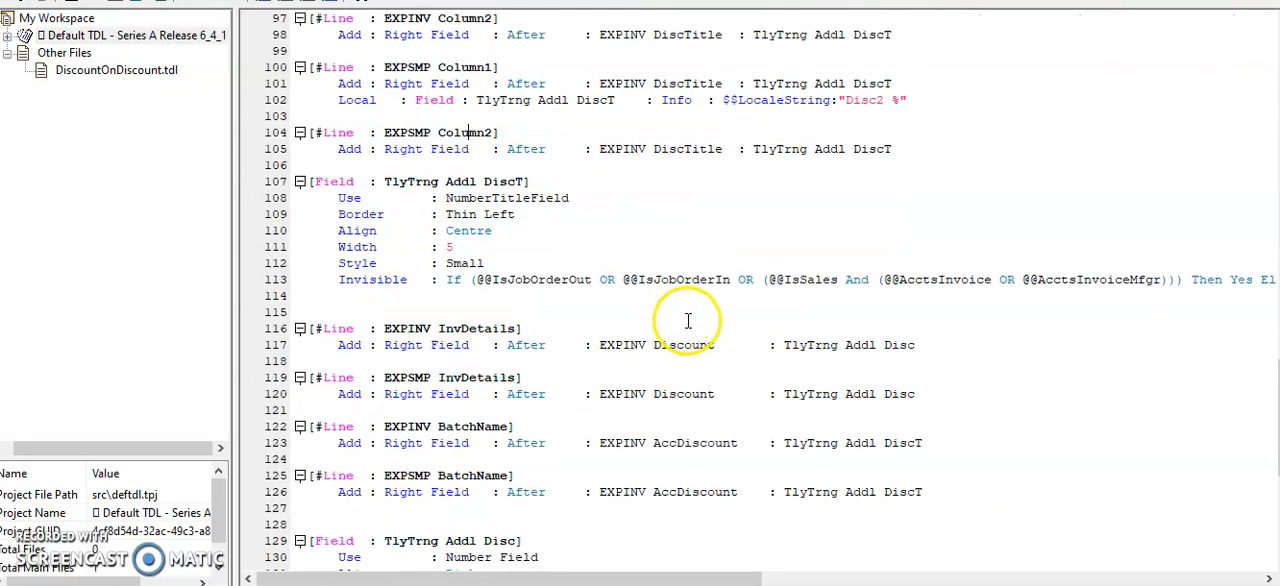
{"action": "scroll", "scroll_direction": "down", "scroll_amount": 3}
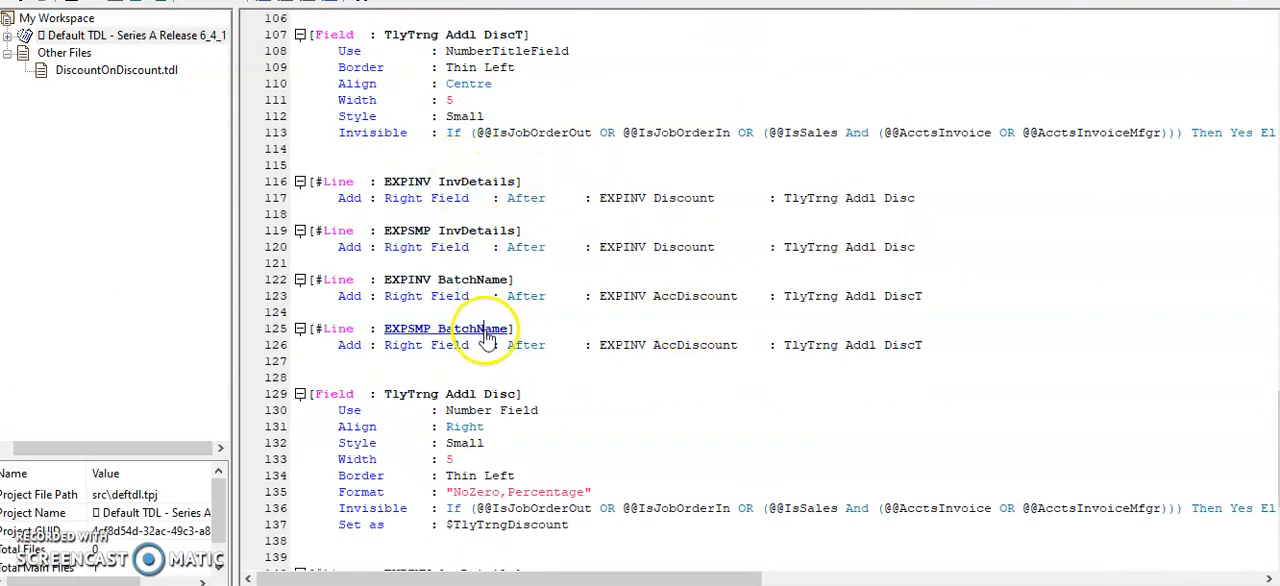
{"action": "scroll", "scroll_direction": "down", "scroll_amount": 3}
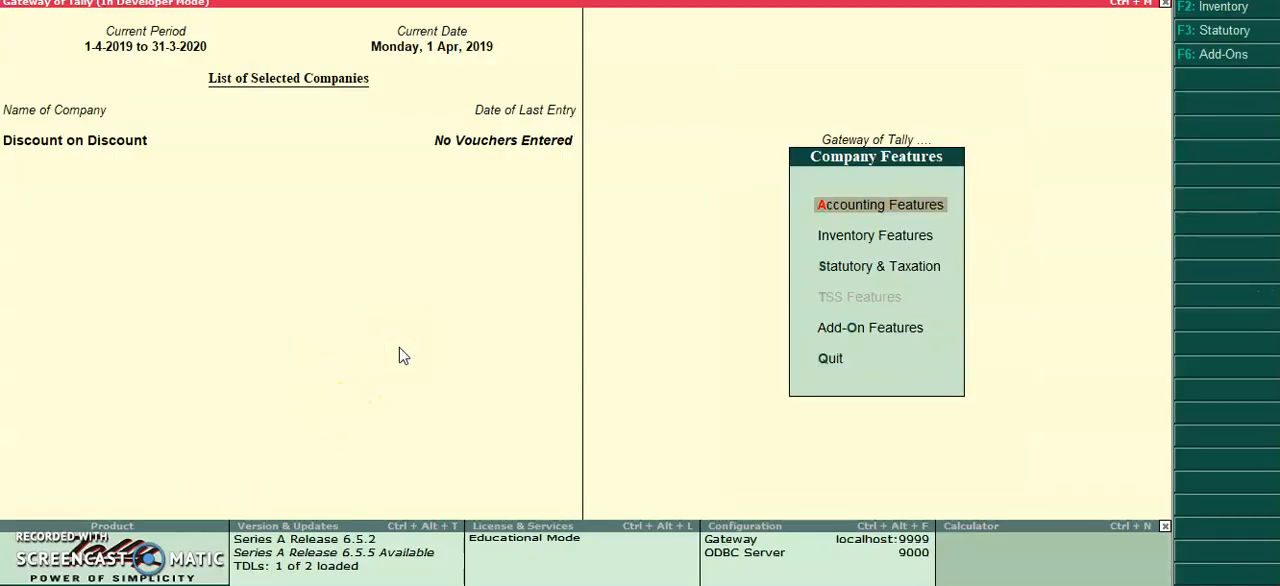
Start a Cash sales voucher on the Sales ledger with Item A: 10 nos at 100
{"action": "left_click", "coordinate": [875, 235]}
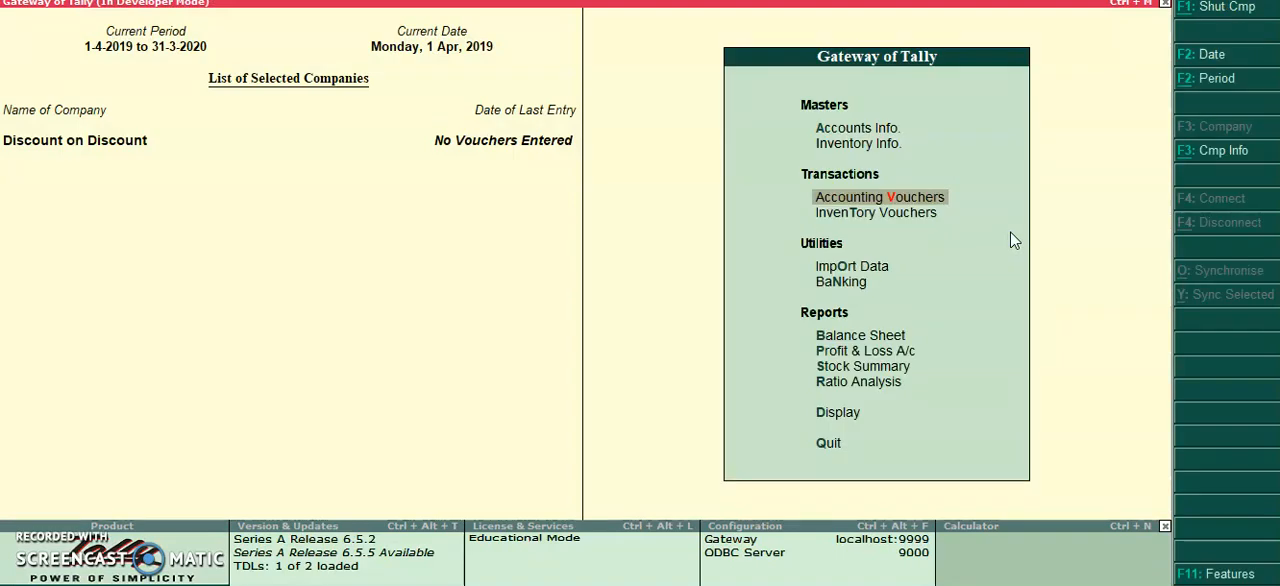
{"action": "left_click", "coordinate": [878, 196]}
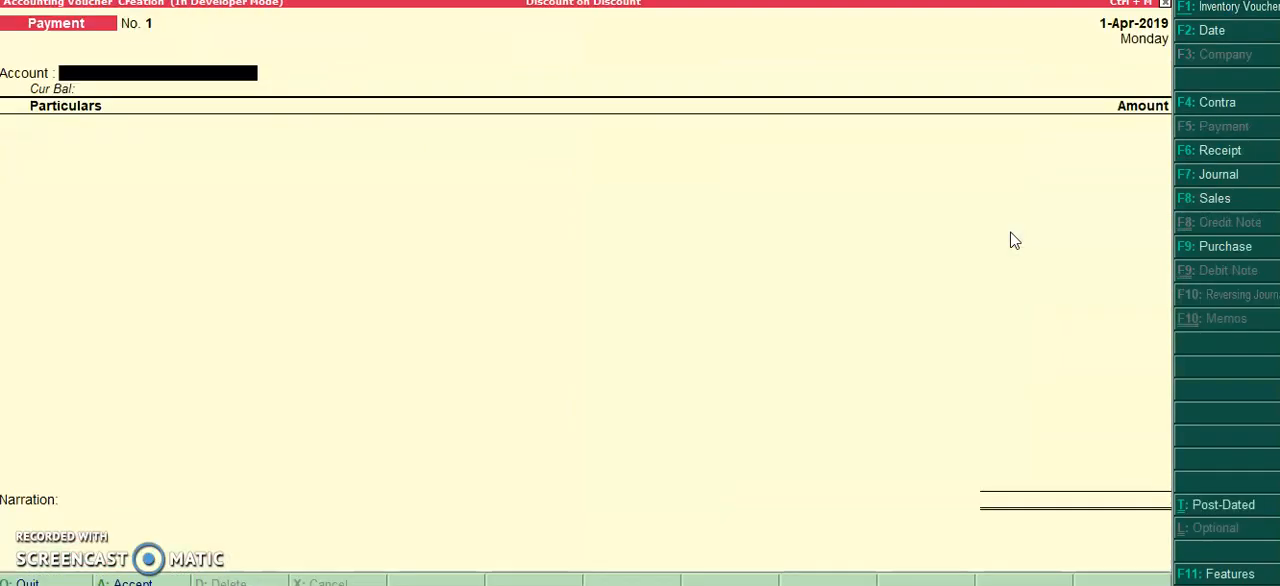
{"action": "left_click", "coordinate": [1215, 198]}
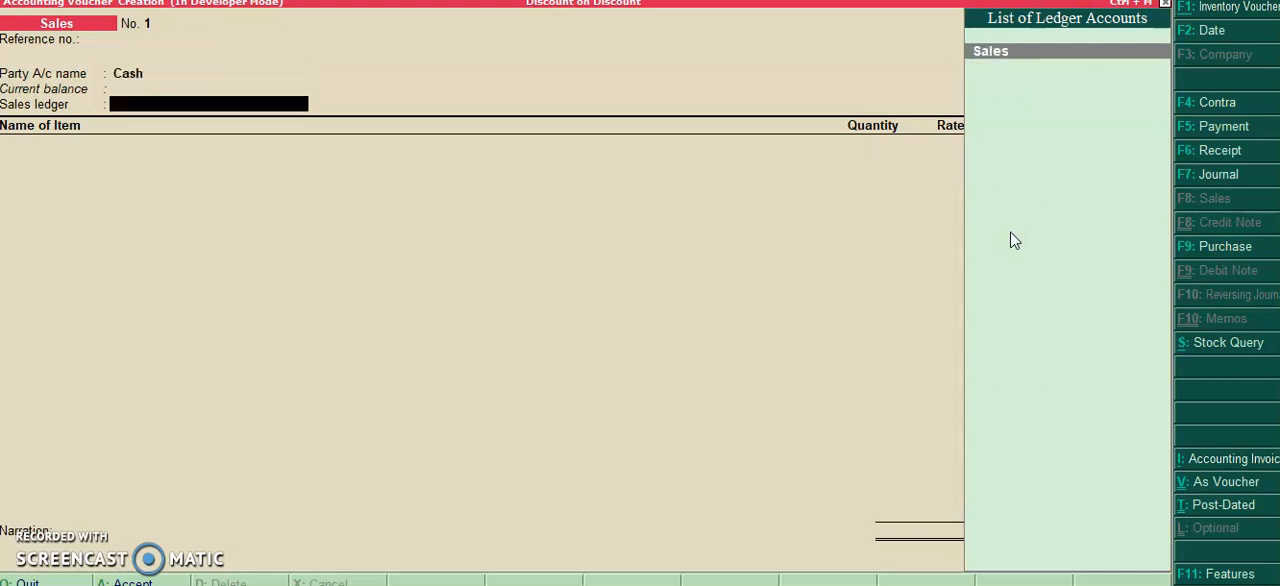
{"action": "left_click", "coordinate": [990, 50]}
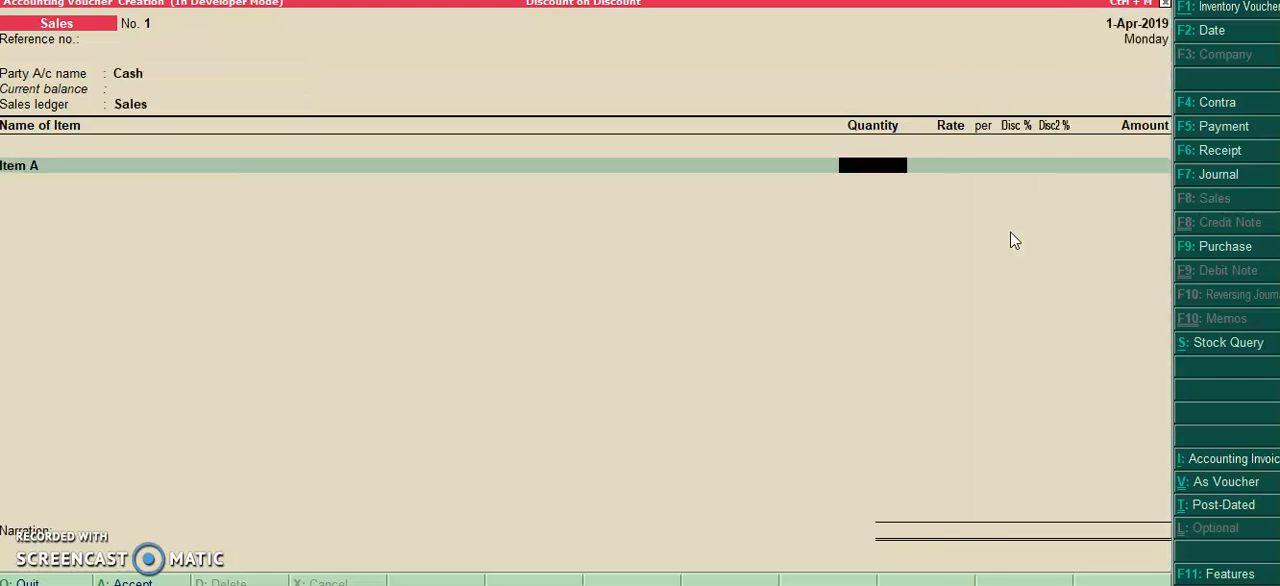
{"action": "type", "text": "100.00"}
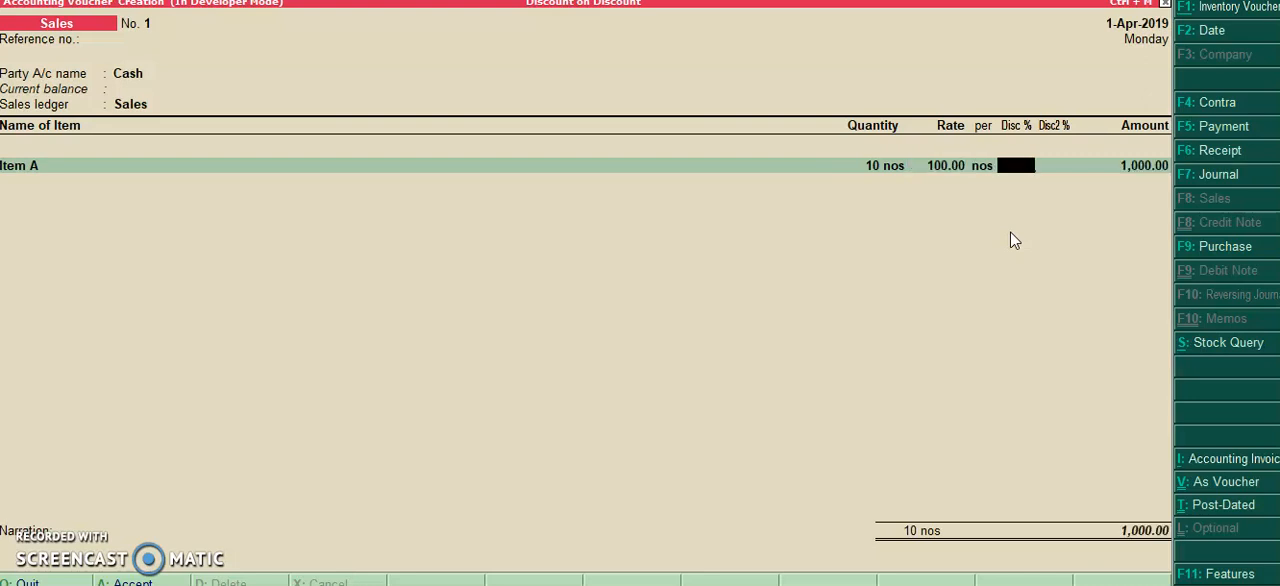
{"action": "type", "text": "10"}
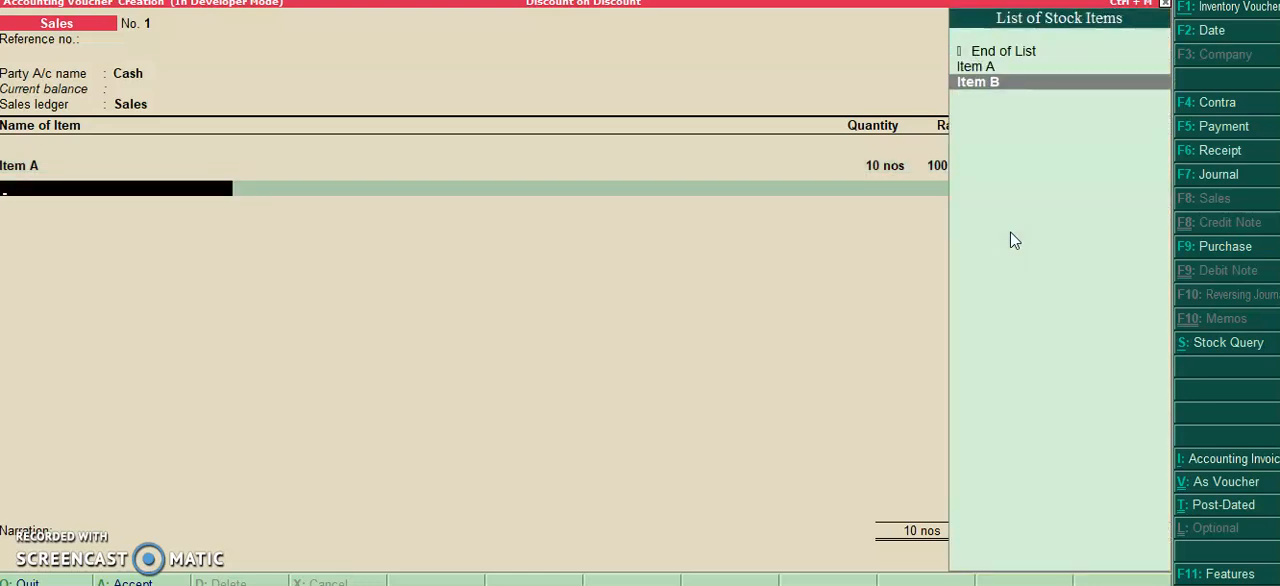
Add Item B with batch Batch1 and an allocation amount of 1,500
{"action": "left_click", "coordinate": [976, 81]}
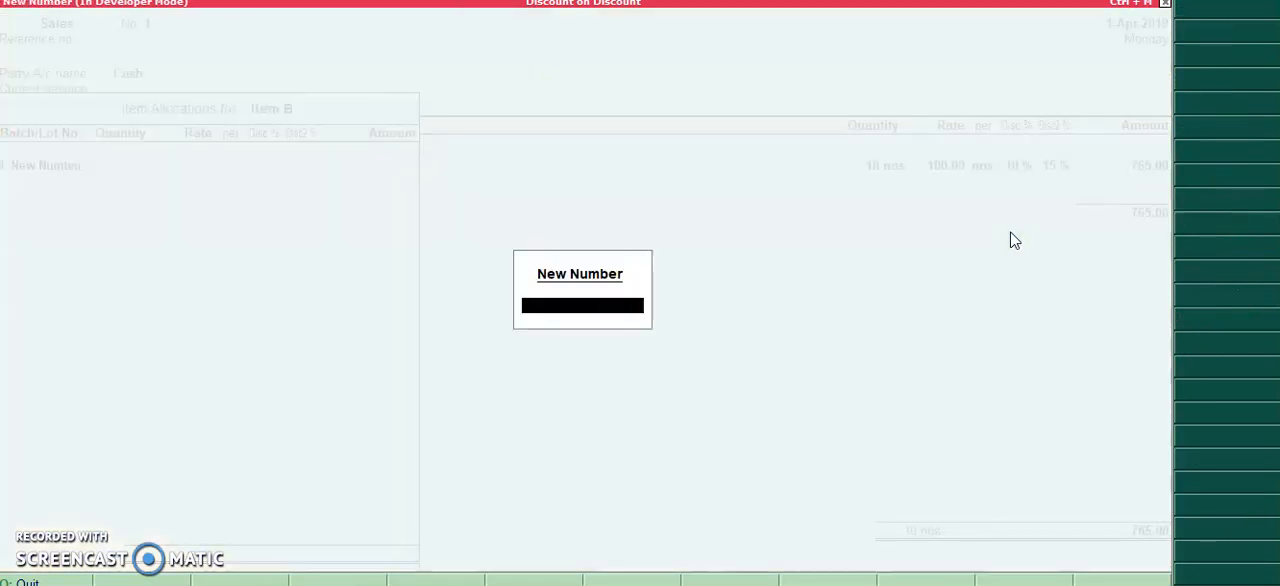
{"action": "type", "text": "Batch1"}
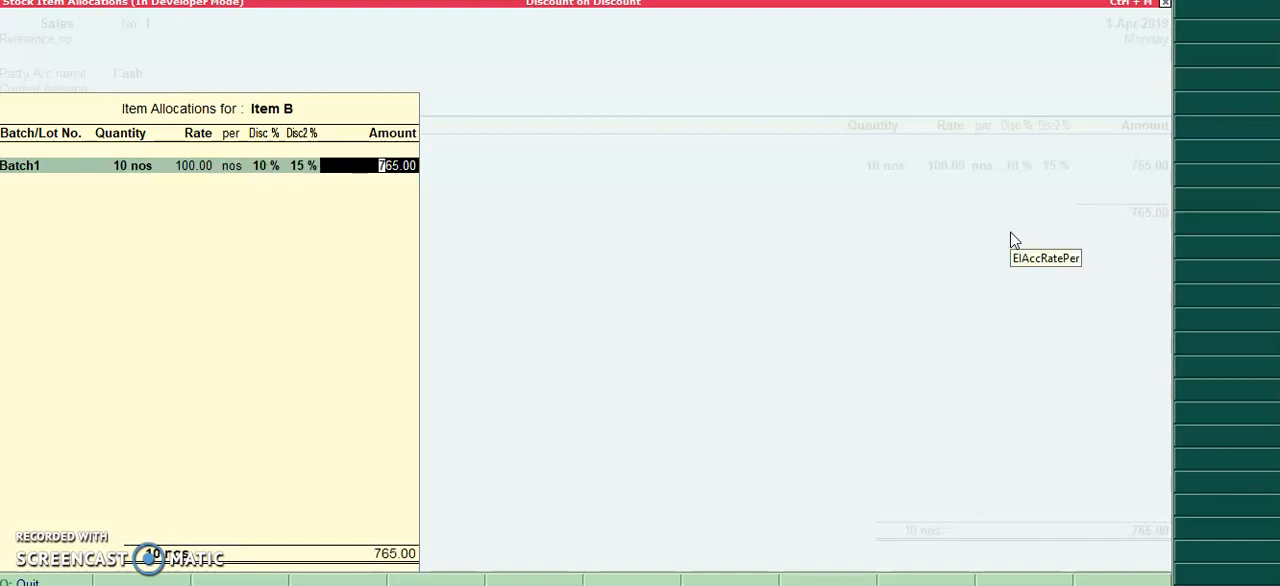
{"action": "mouse_move", "coordinate": [1014, 240]}
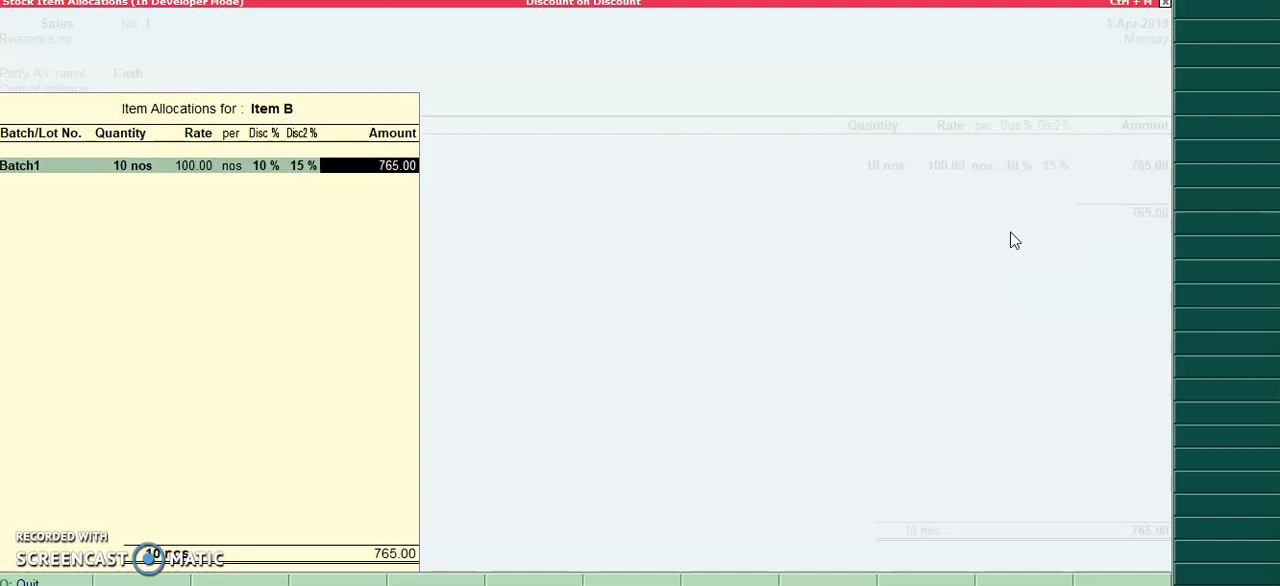
{"action": "type", "text": "1500"}
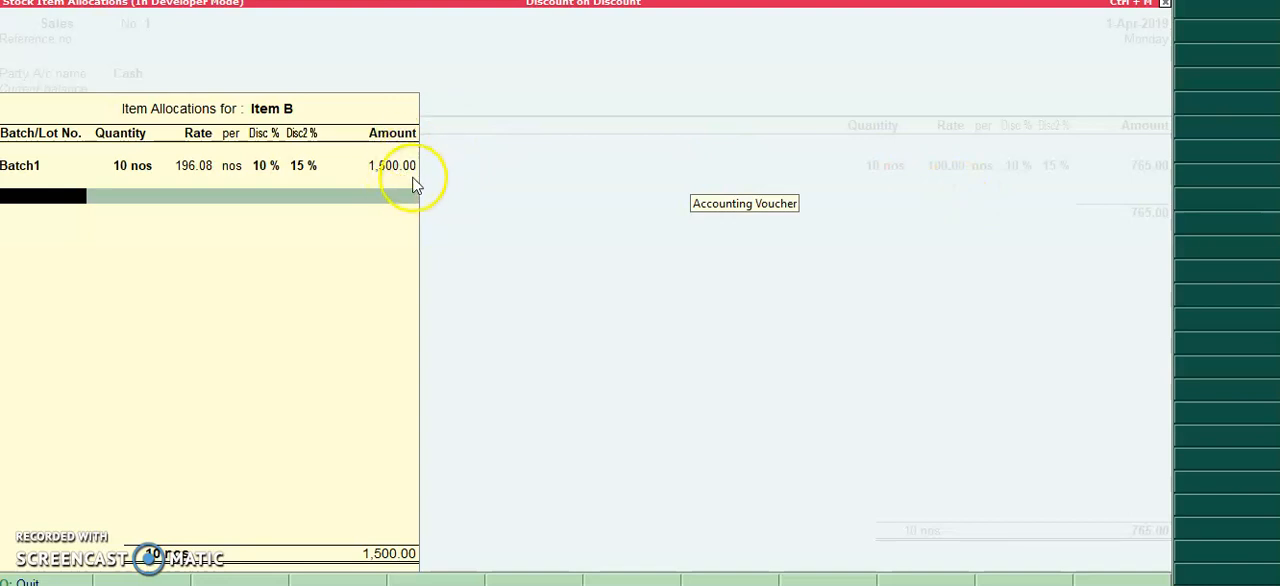
{"action": "mouse_move", "coordinate": [225, 172]}
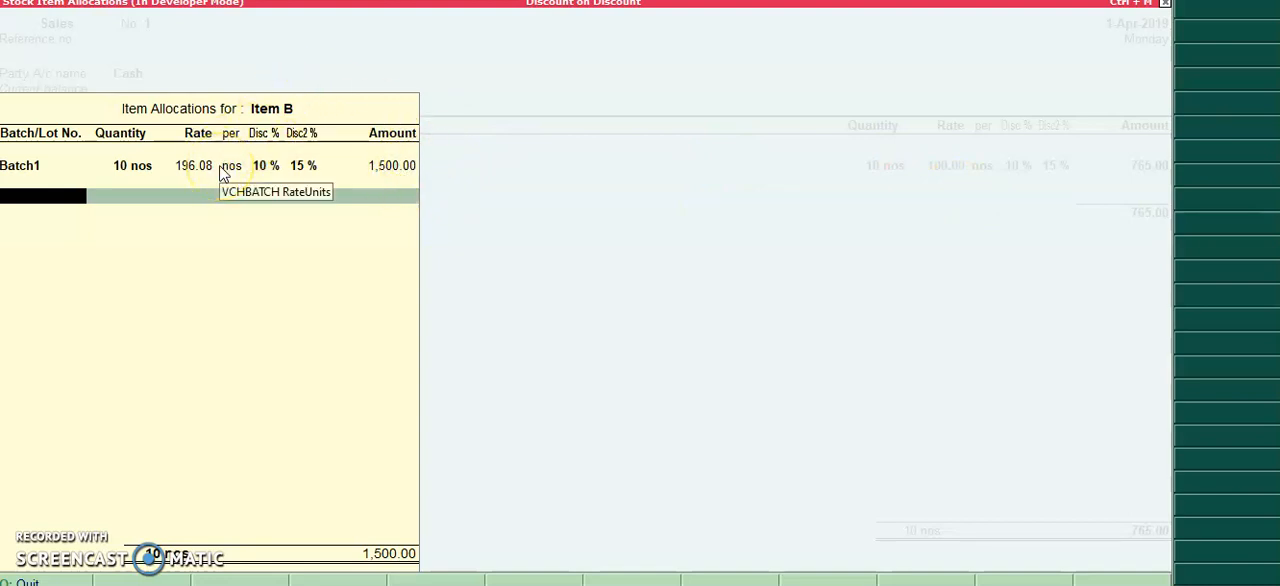
{"action": "mouse_move", "coordinate": [355, 138]}
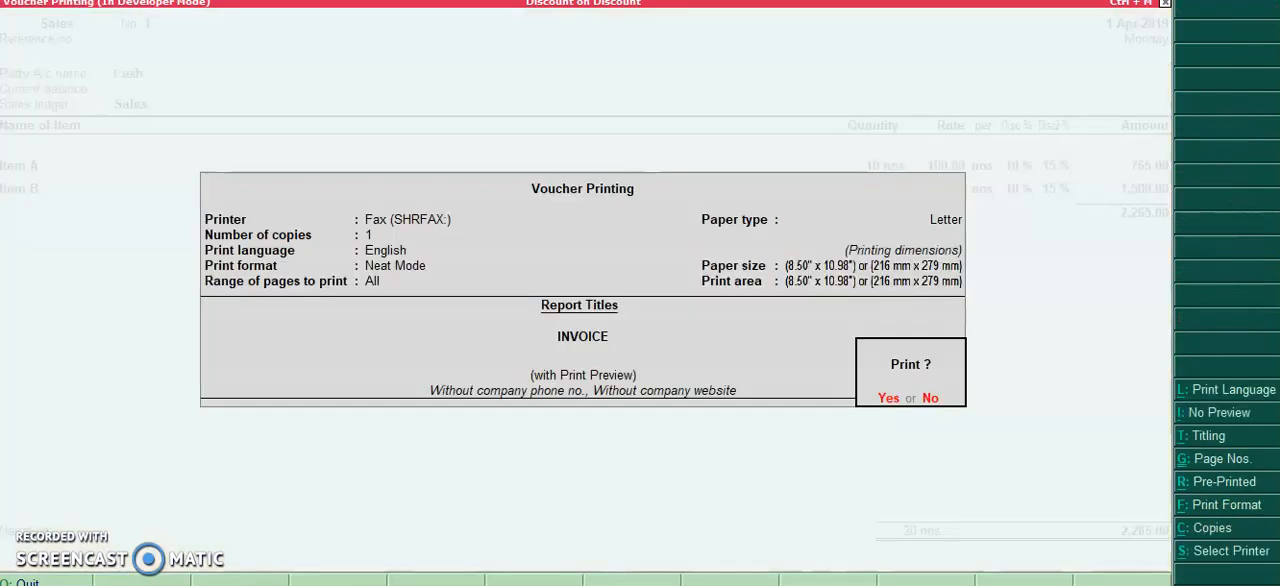
Open the invoice print preview, zoom in and scroll to the 2,265.00 total
{"action": "left_click", "coordinate": [888, 398]}
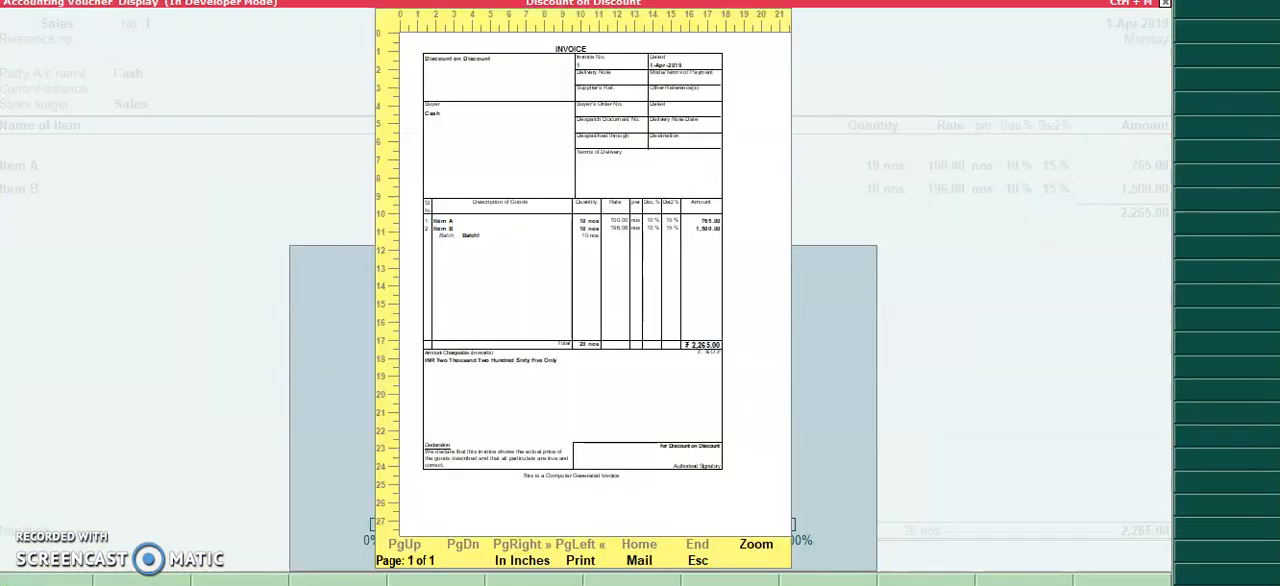
{"action": "left_click", "coordinate": [756, 544]}
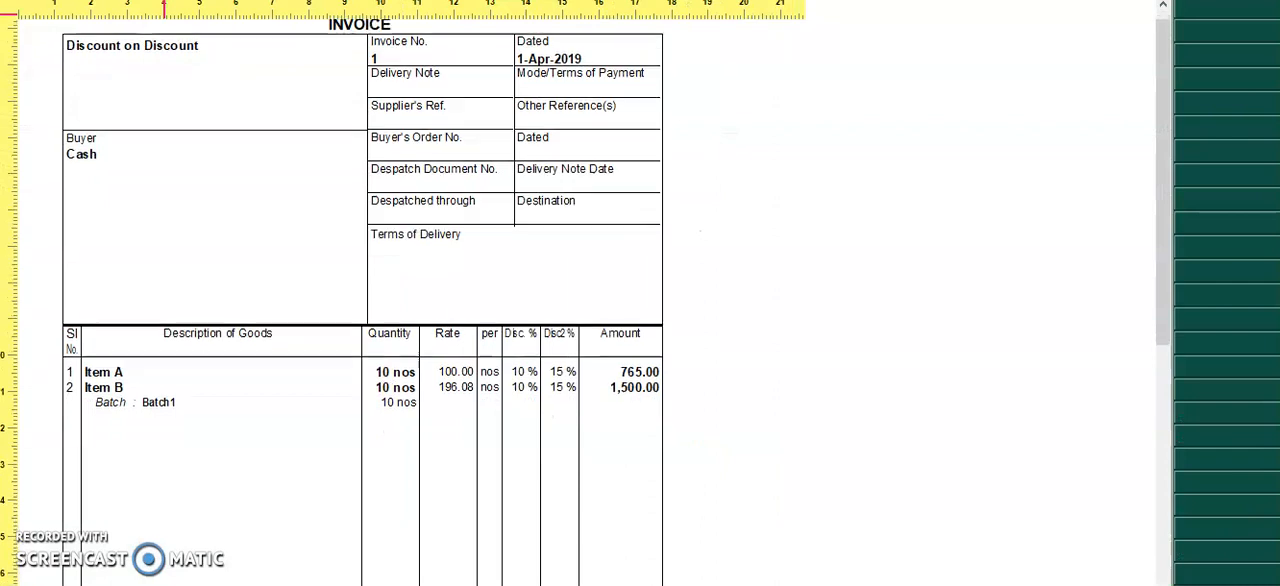
{"action": "scroll", "scroll_direction": "down", "scroll_amount": 3}
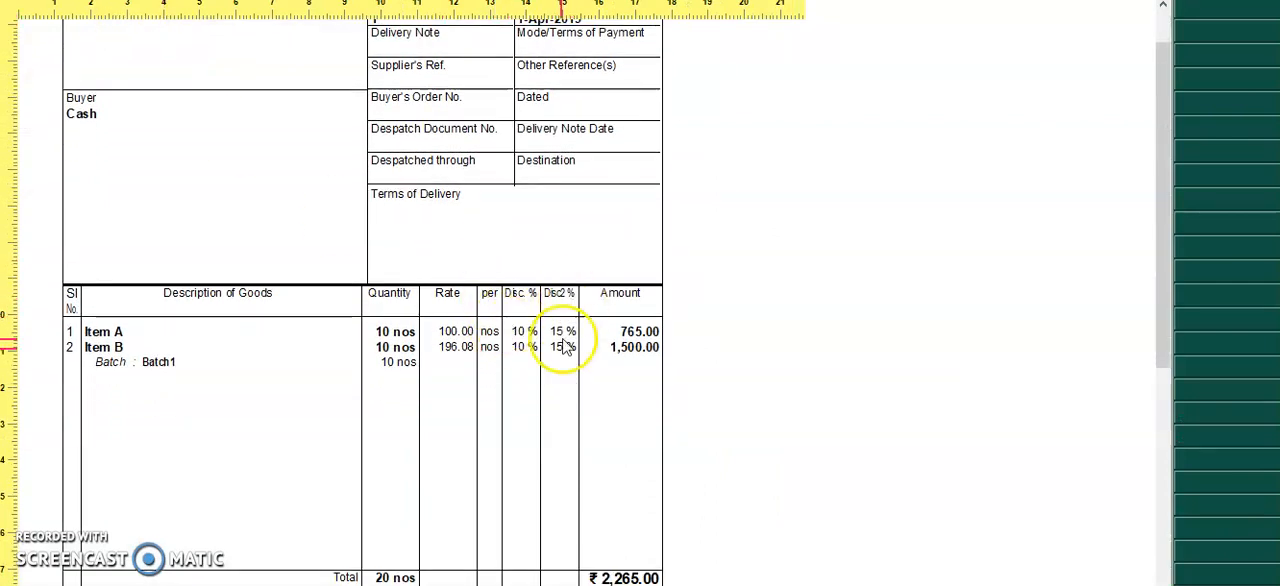